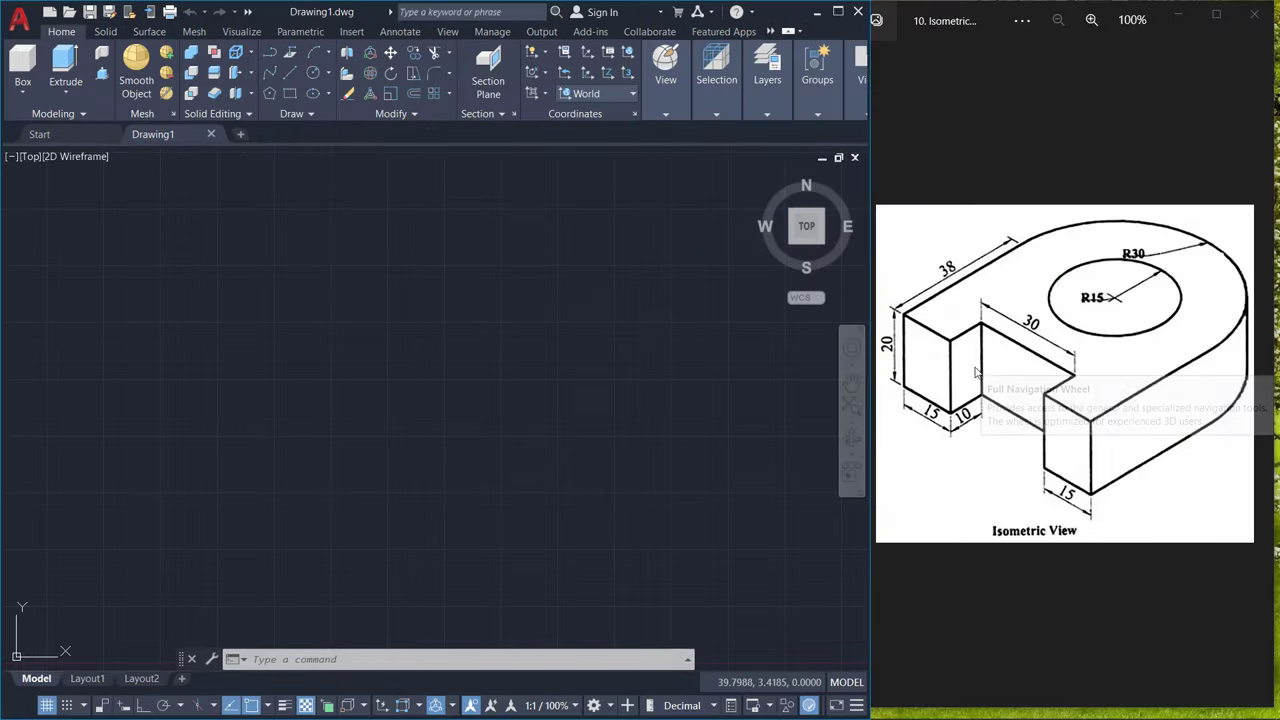
mouse_move(1008, 344)
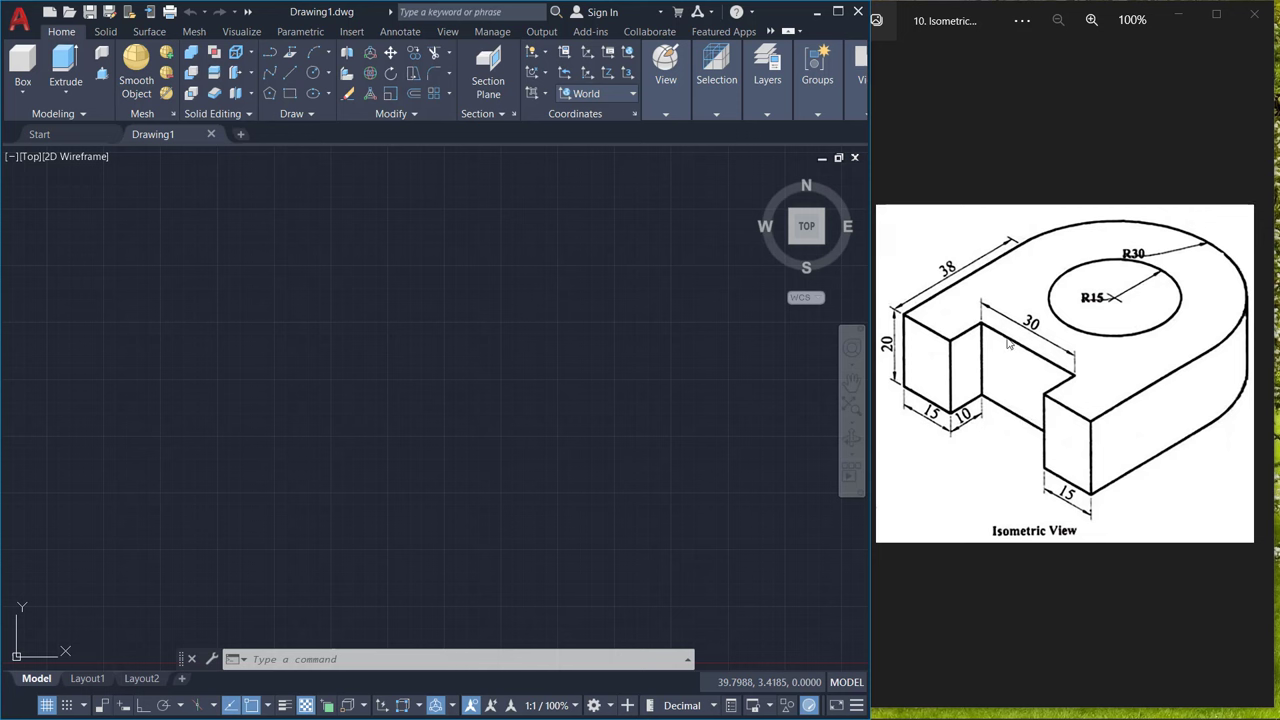
mouse_move(308, 440)
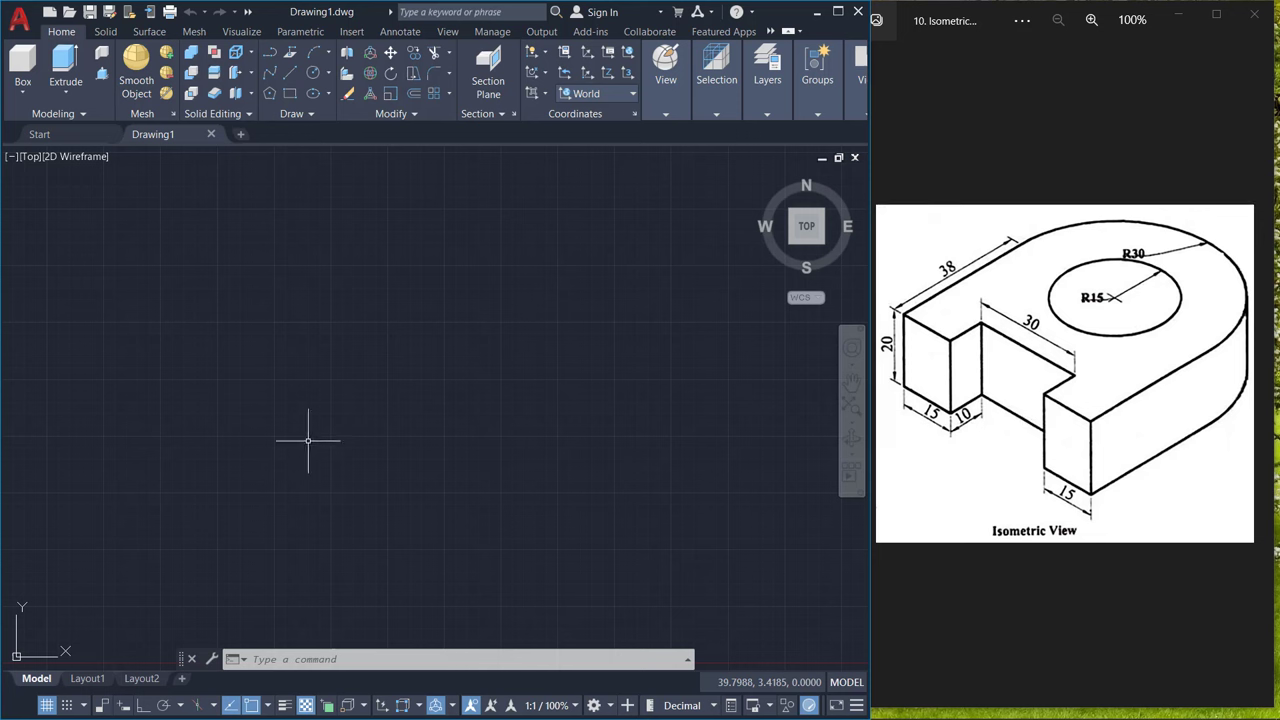
mouse_move(438, 494)
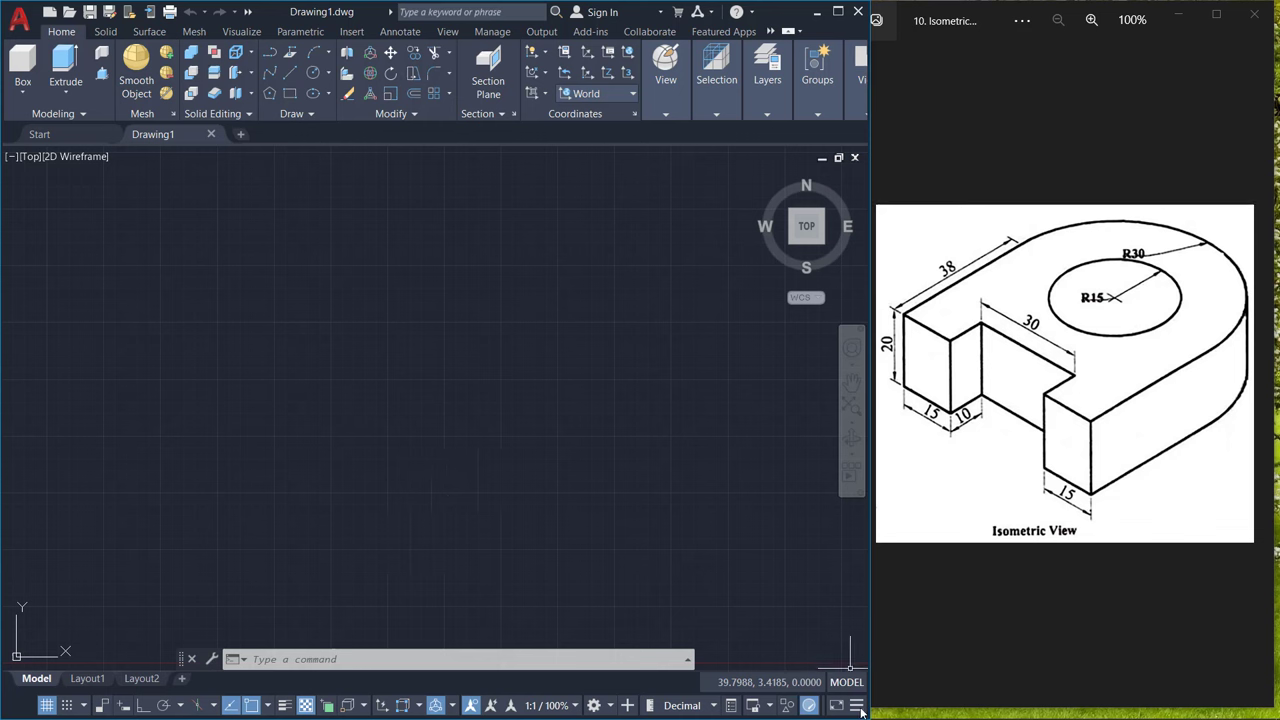
Turn ISODRAFT on from the status bar so the grid skews to isometric angles.
click(856, 704)
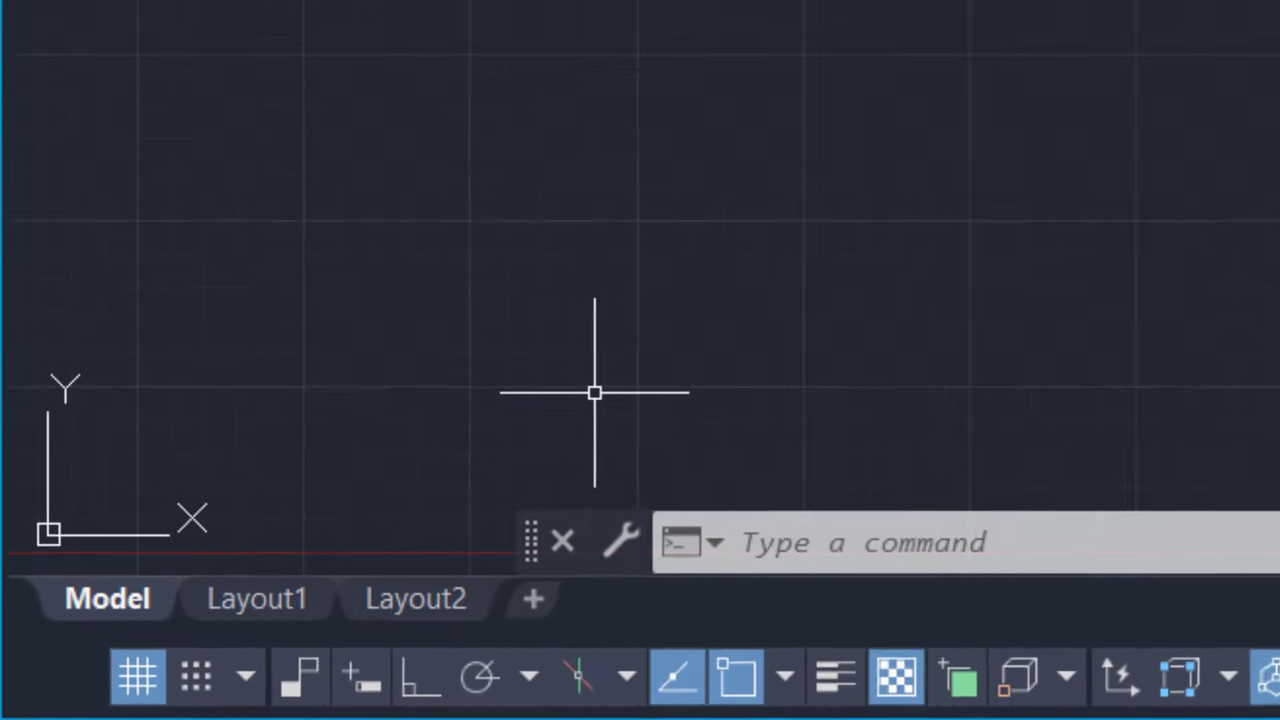
mouse_move(596, 676)
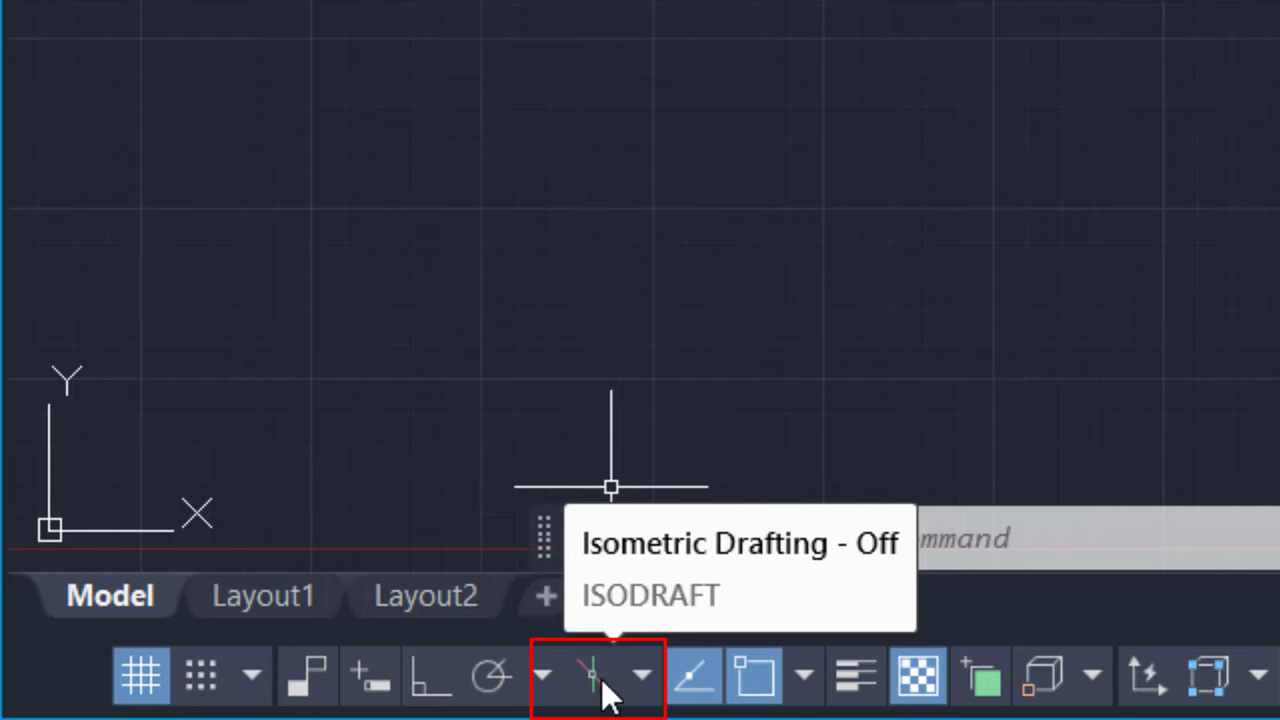
click(592, 676)
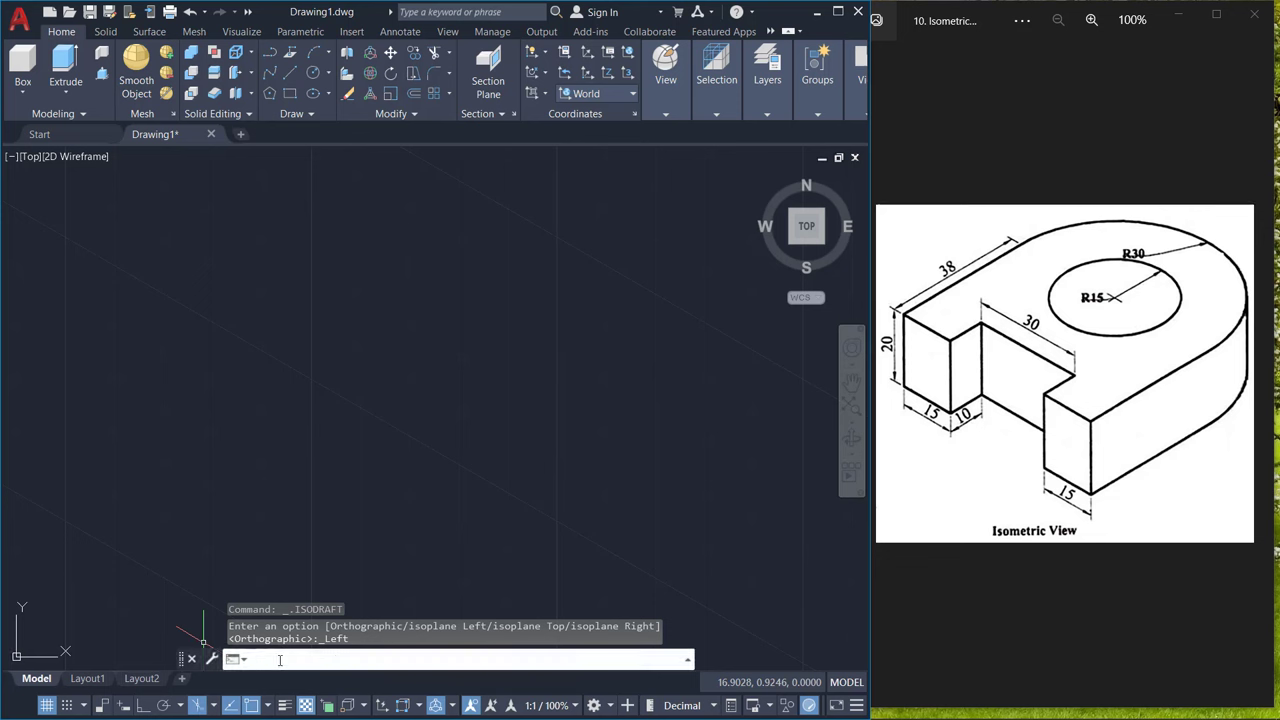
Run ISODRAFT and step through its Left and Orthographic isoplane options.
text(ISODRAFT Enter an option [Orthographic isoplane Left isoplane Top)
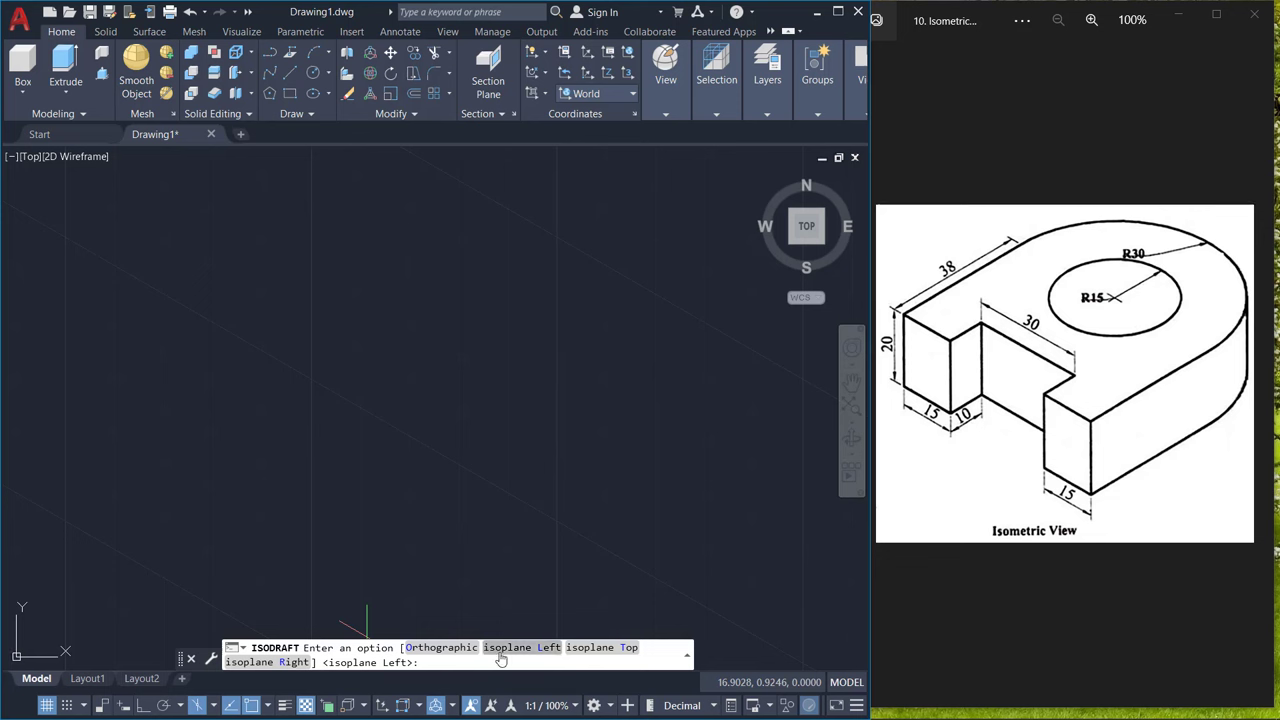
mouse_move(520, 660)
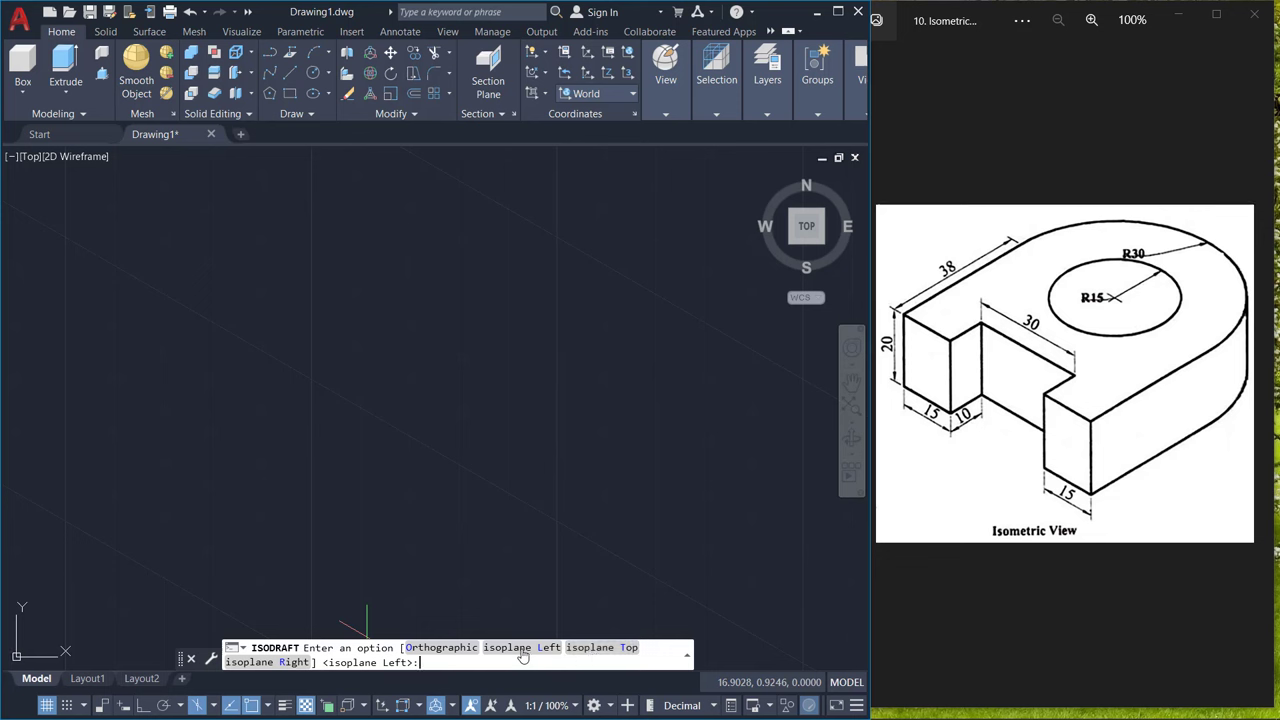
text(L)
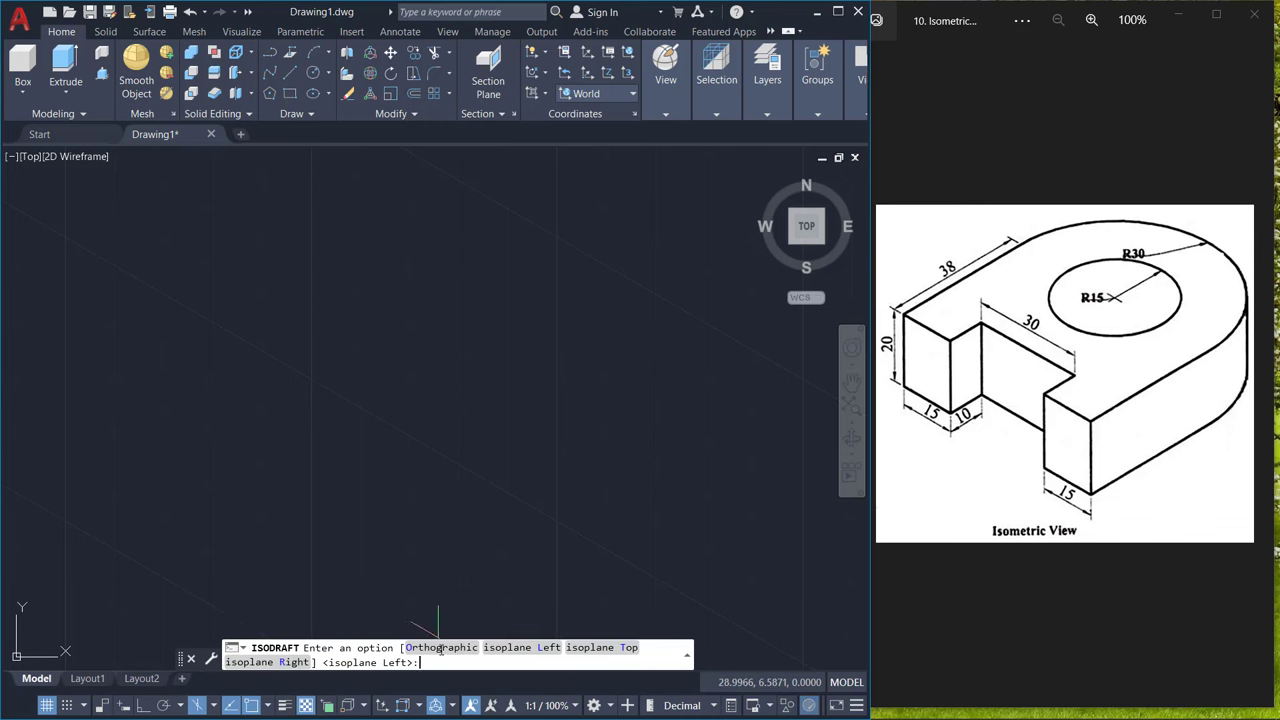
text(O)
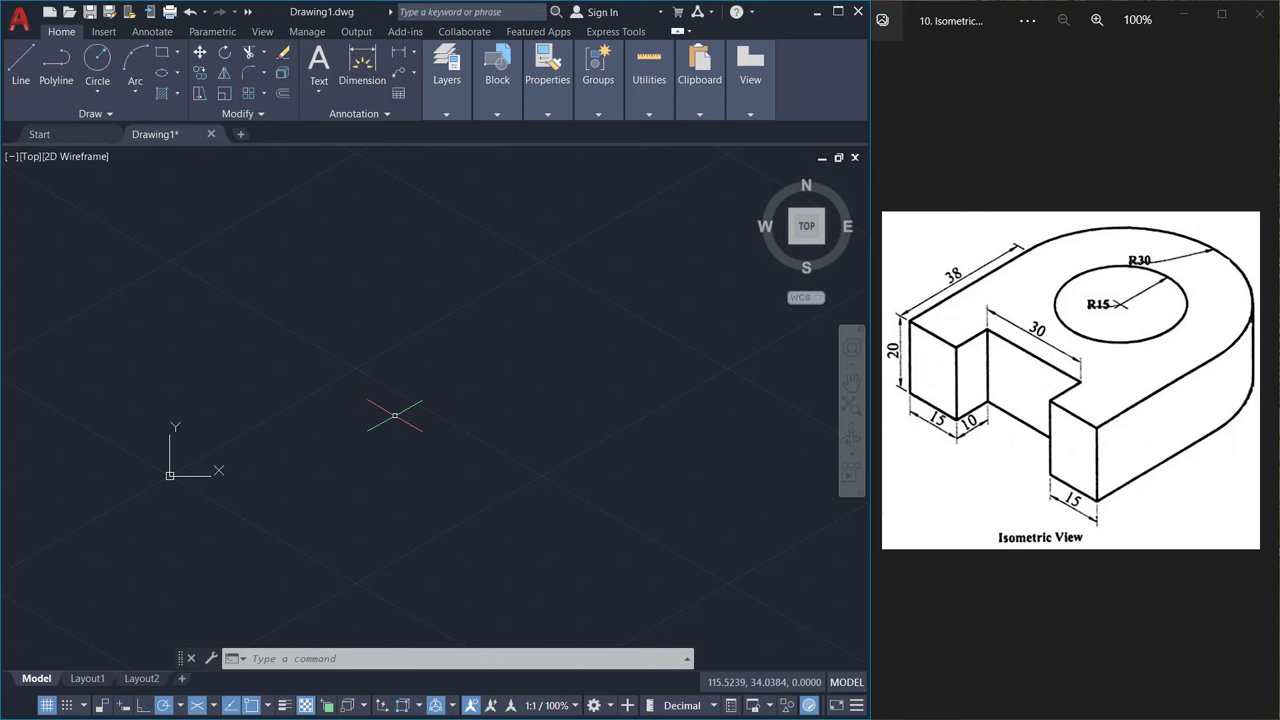
mouse_move(380, 420)
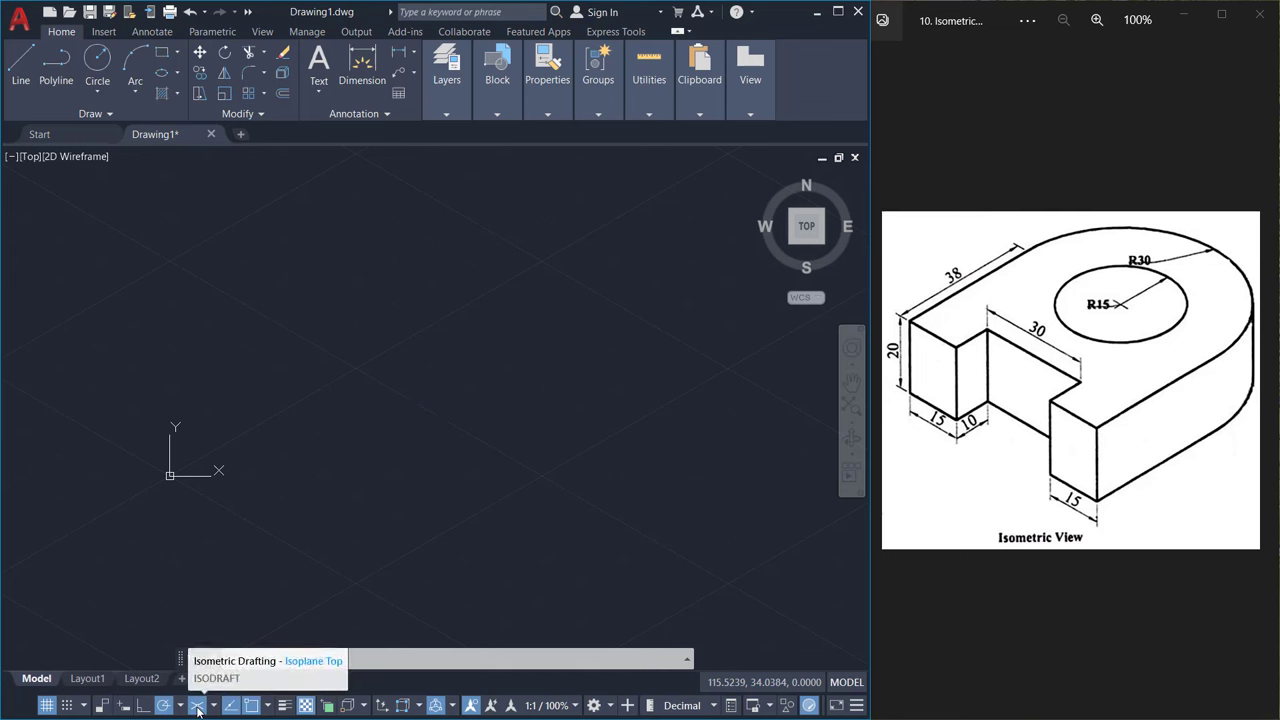
click(196, 704)
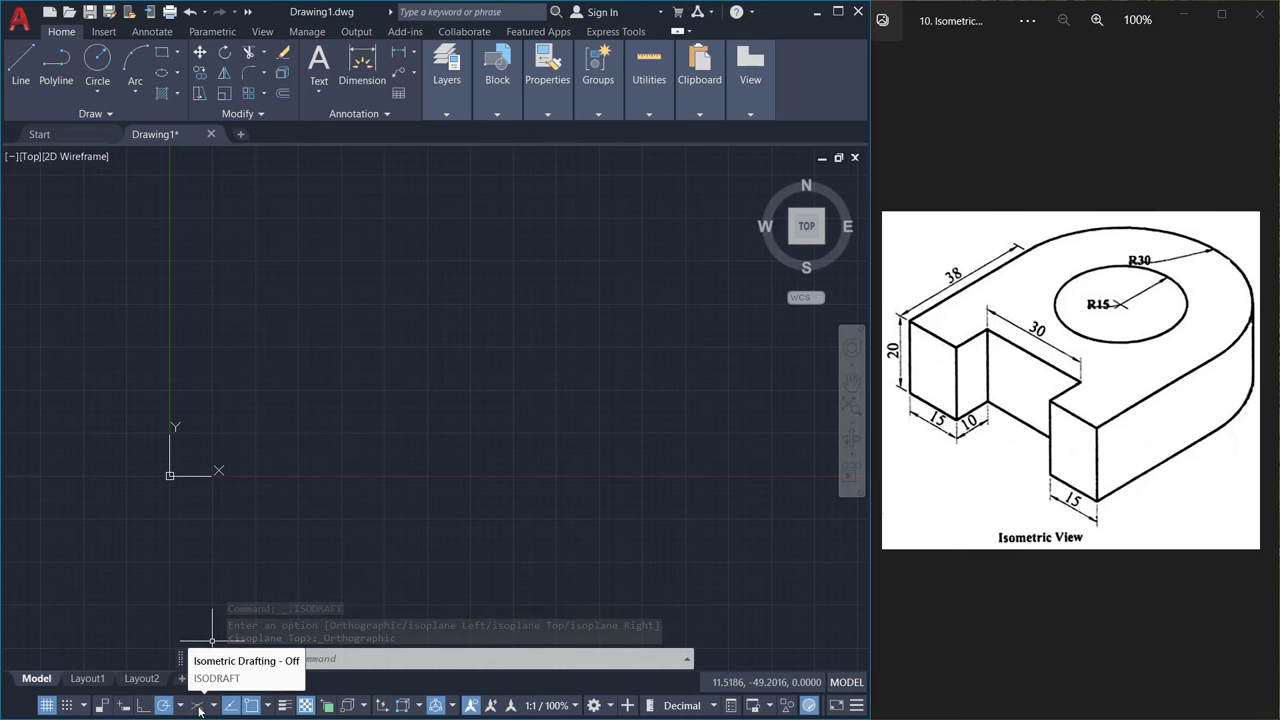
click(200, 704)
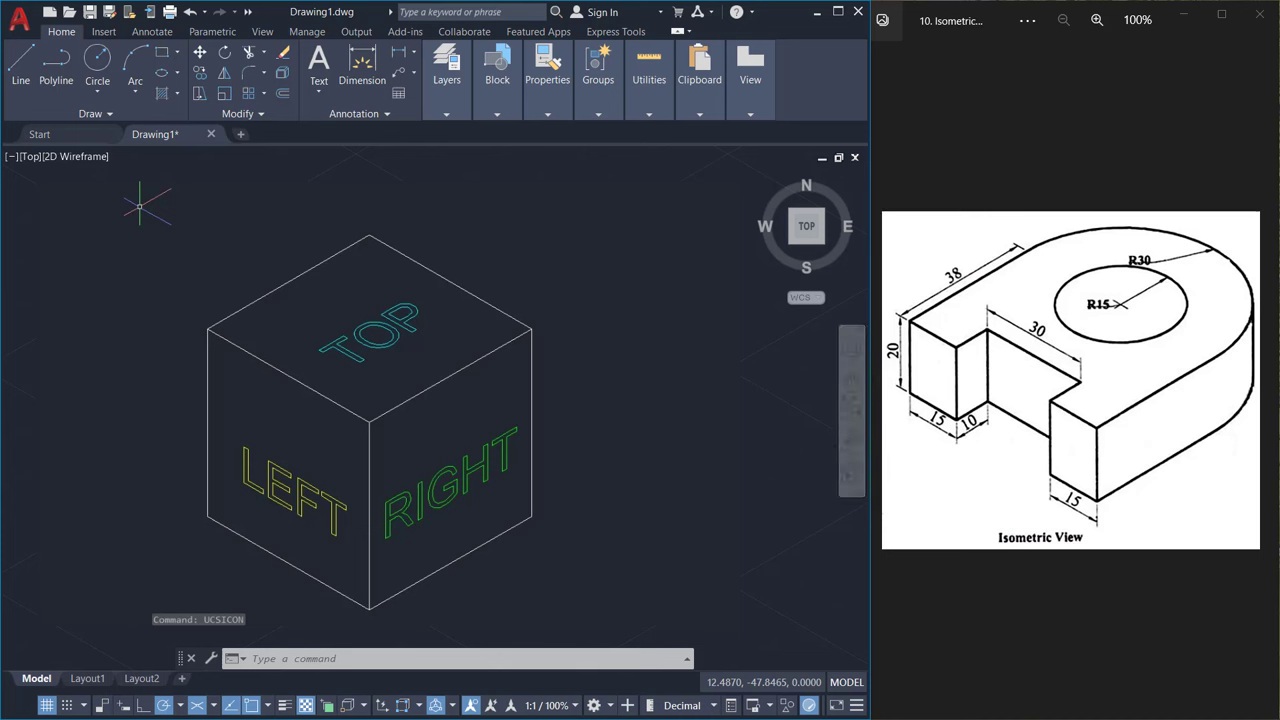
On the left isoplane, draw the closed 20 by 15 parallelogram face of the block.
click(198, 704)
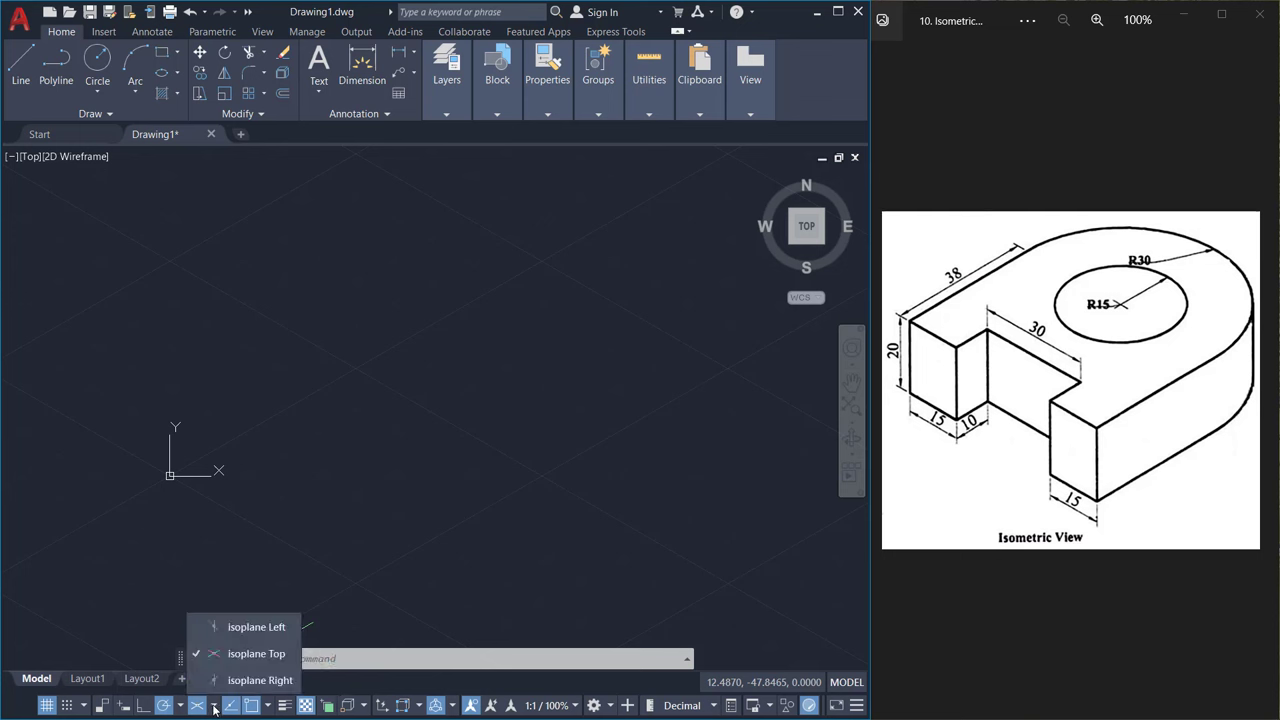
mouse_move(256, 628)
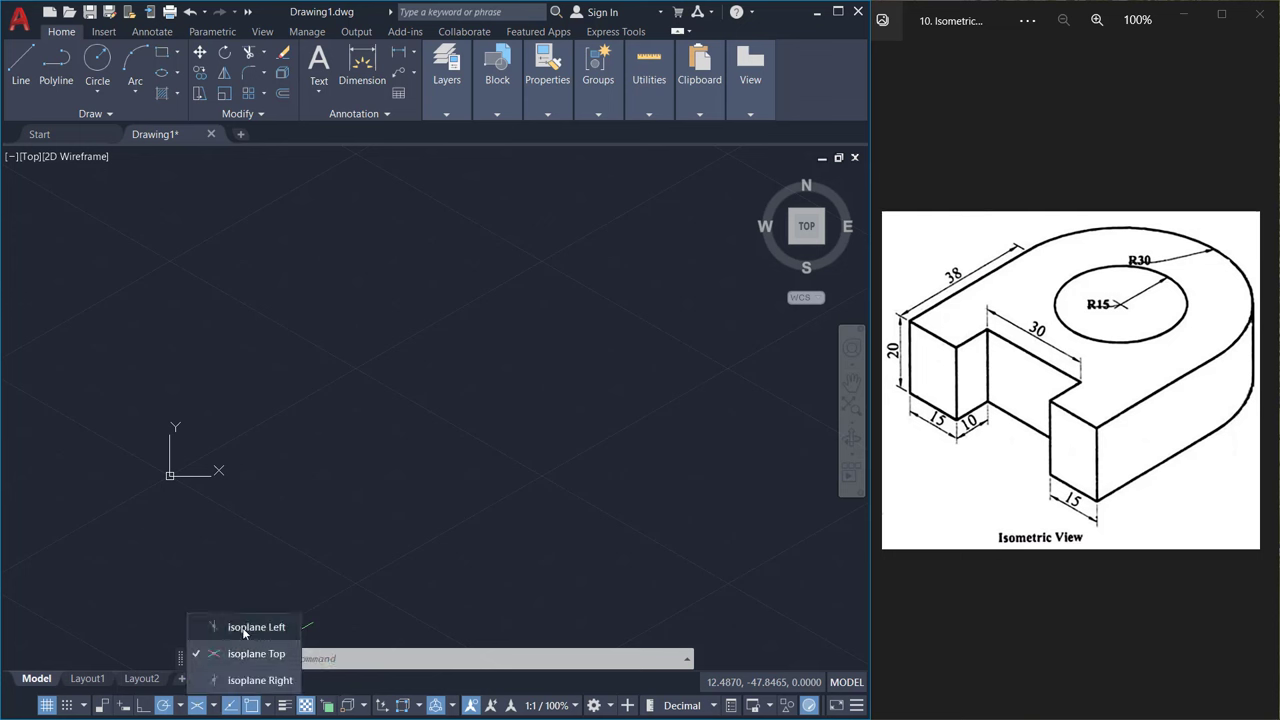
click(256, 626)
text(20)
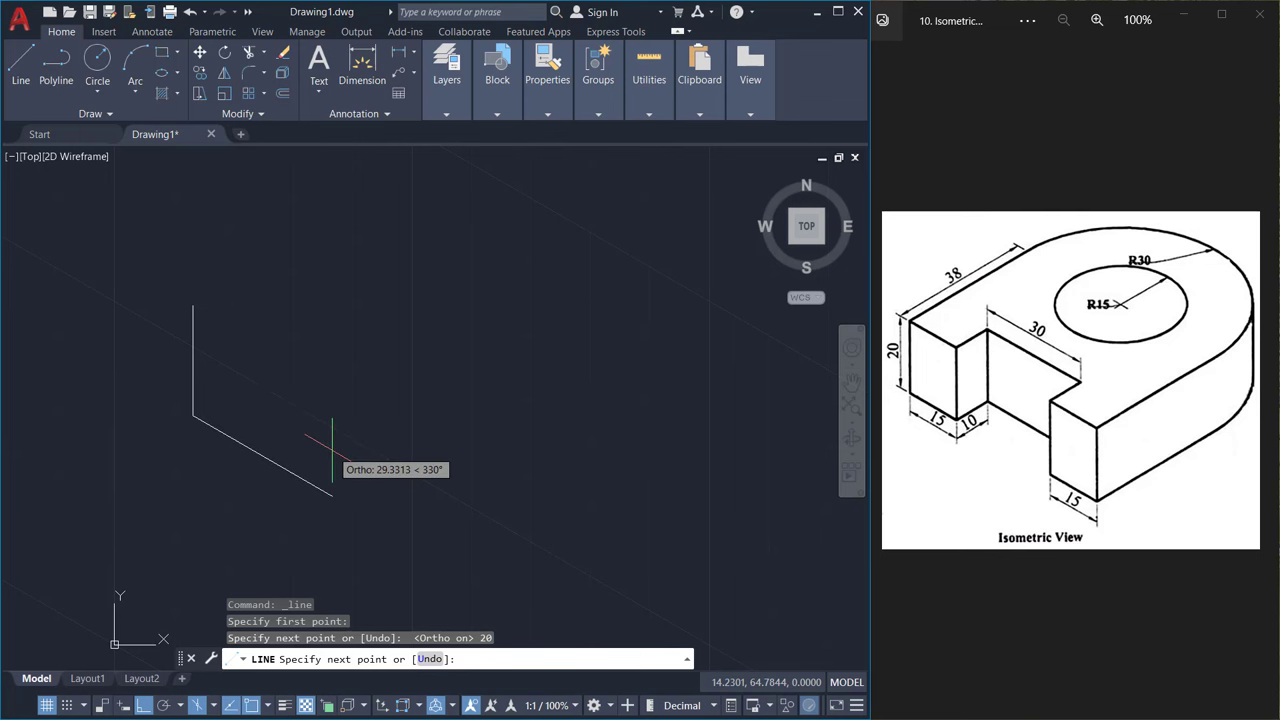
text(15)
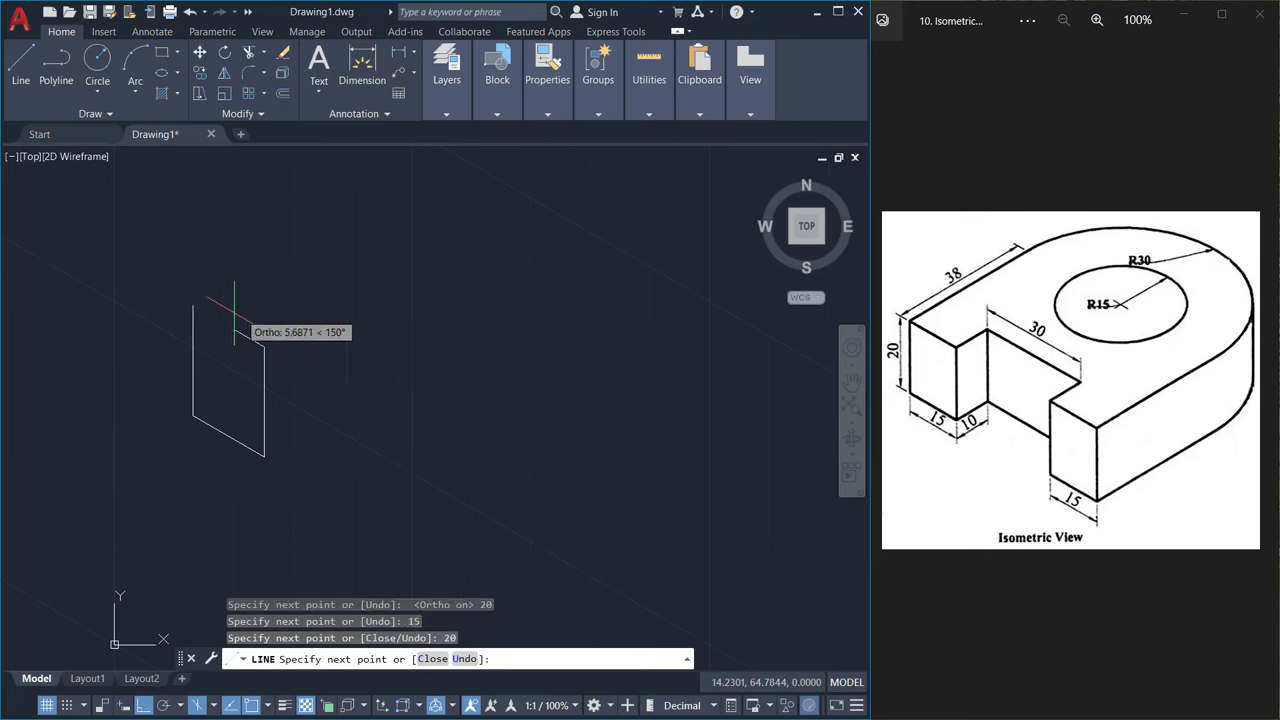
key(Enter)
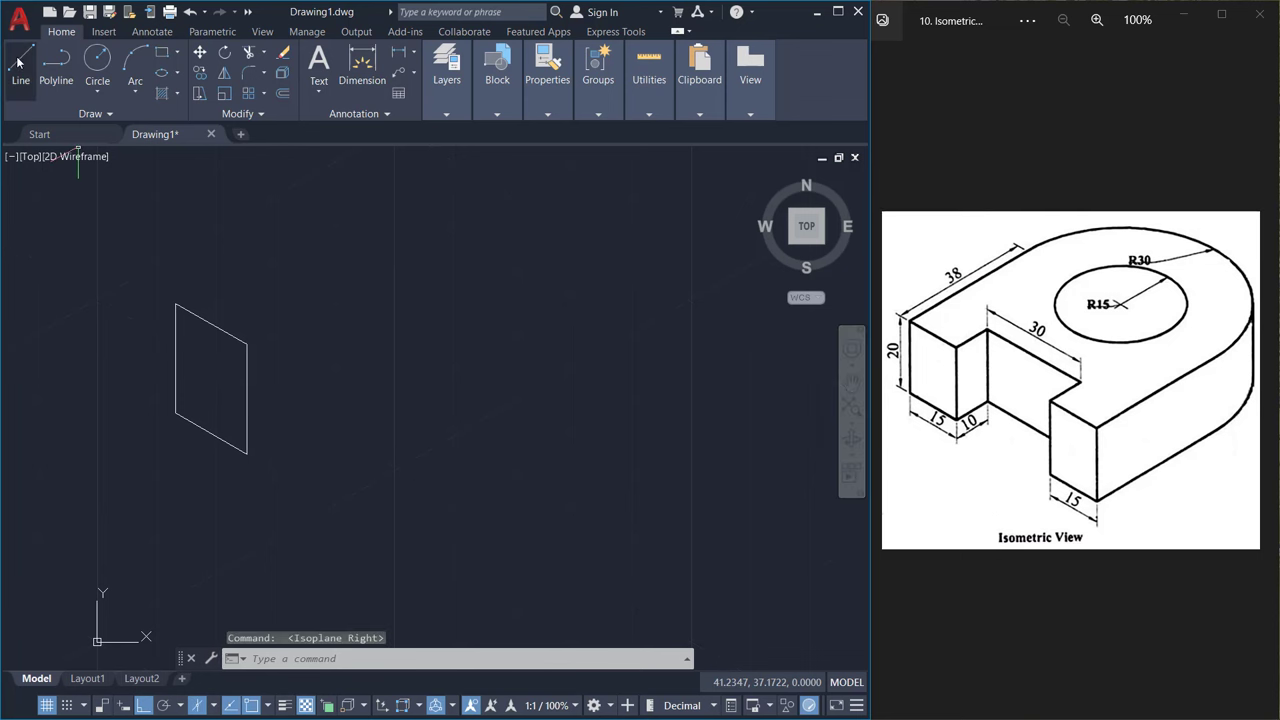
Draw the adjoining 10-wide, 20-tall face from the top corner on the right isoplane.
click(20, 70)
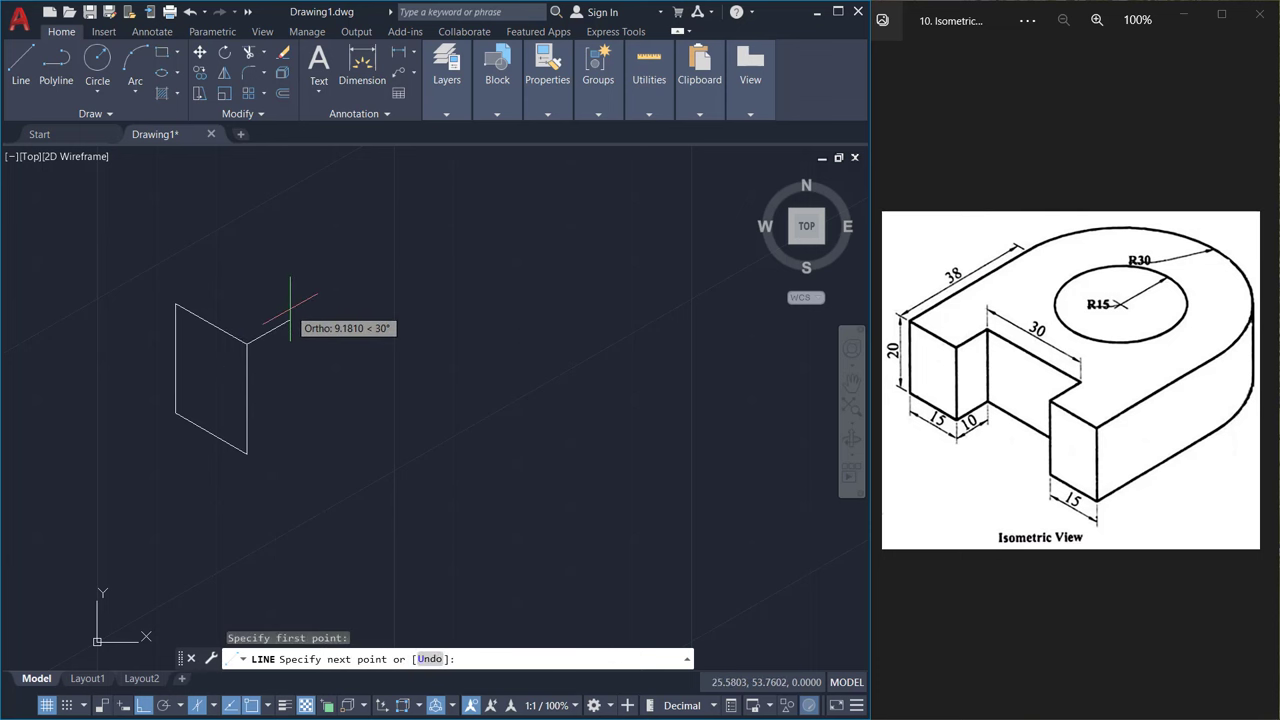
text(10)
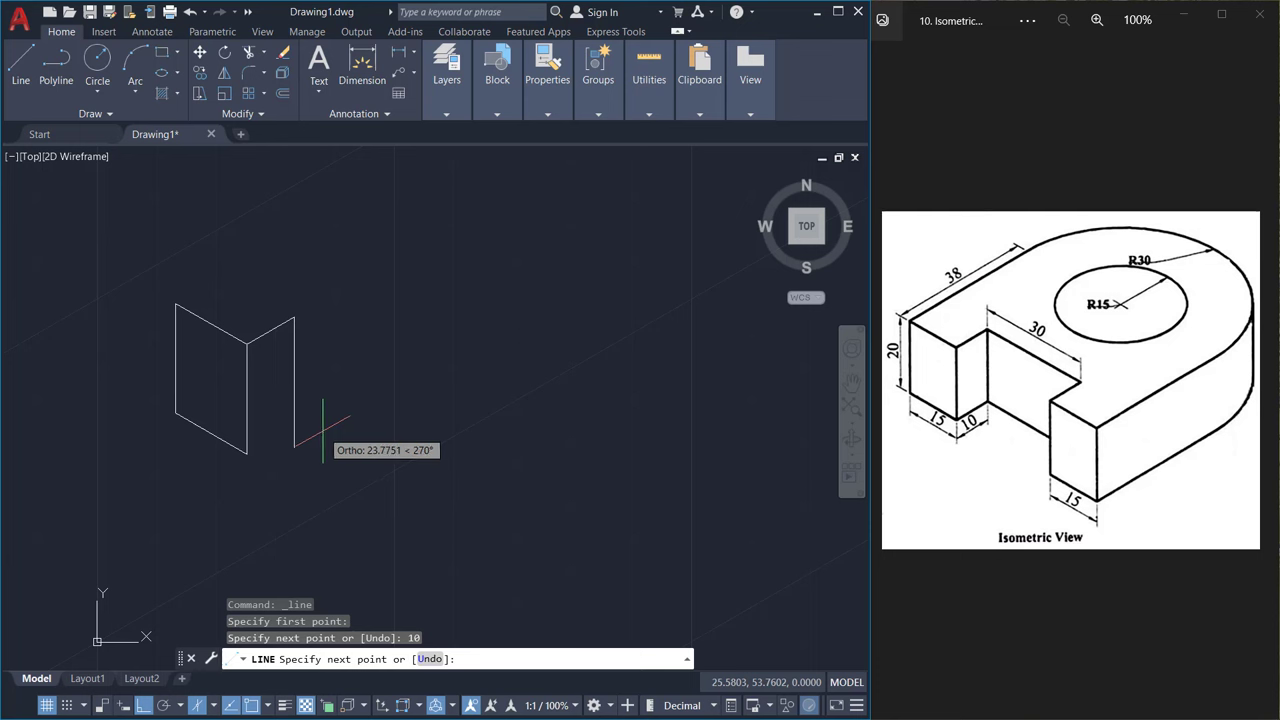
text(20)
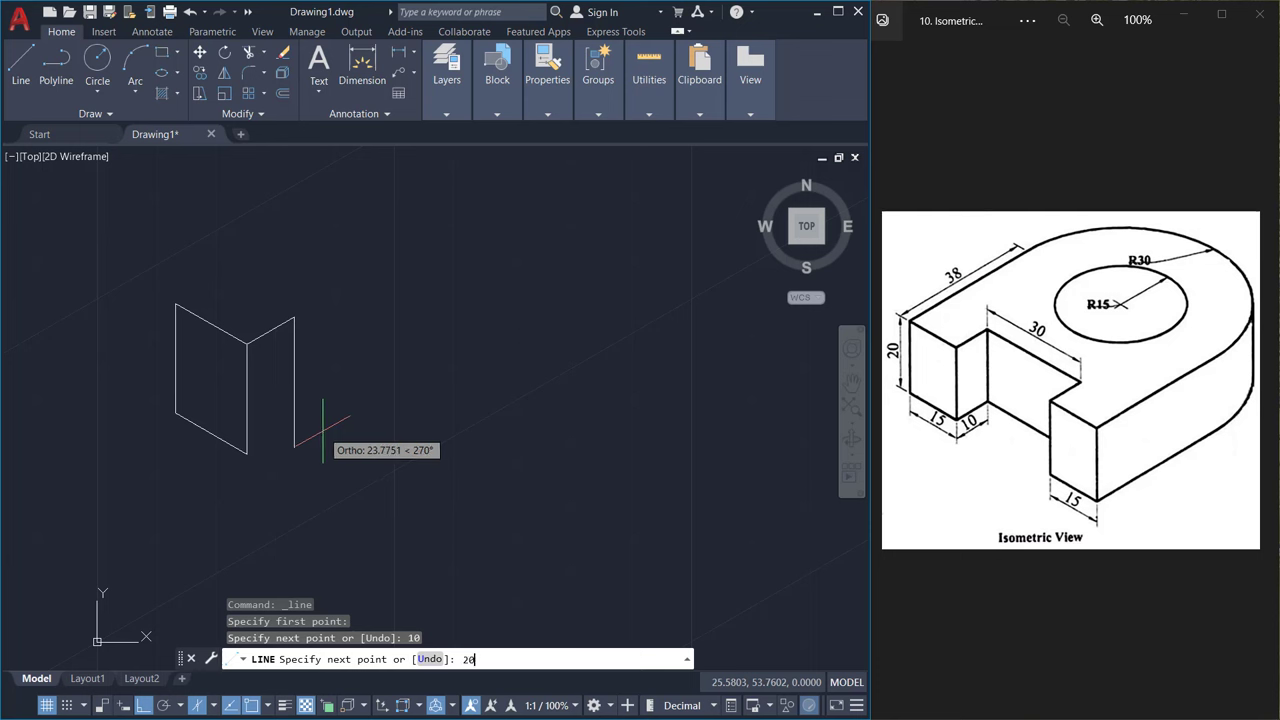
key(enter)
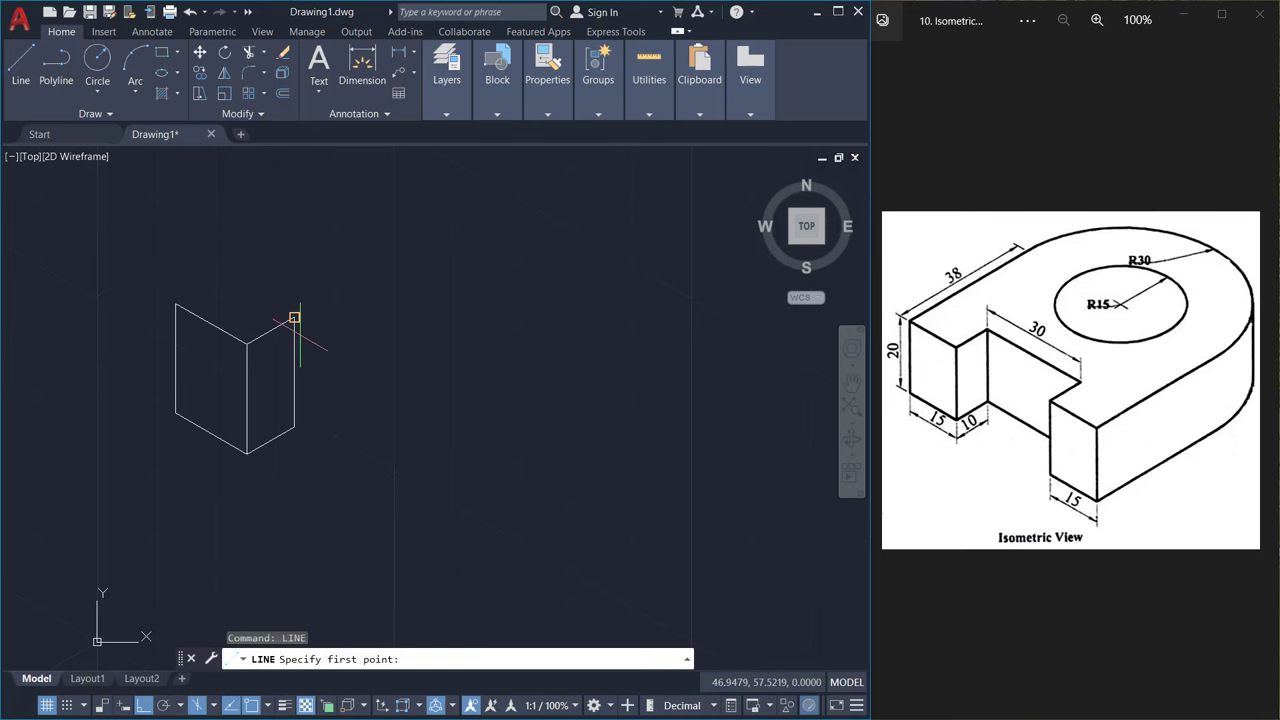
Extend a 30-unit edge with its drop and copy the face outline to its far end.
click(294, 316)
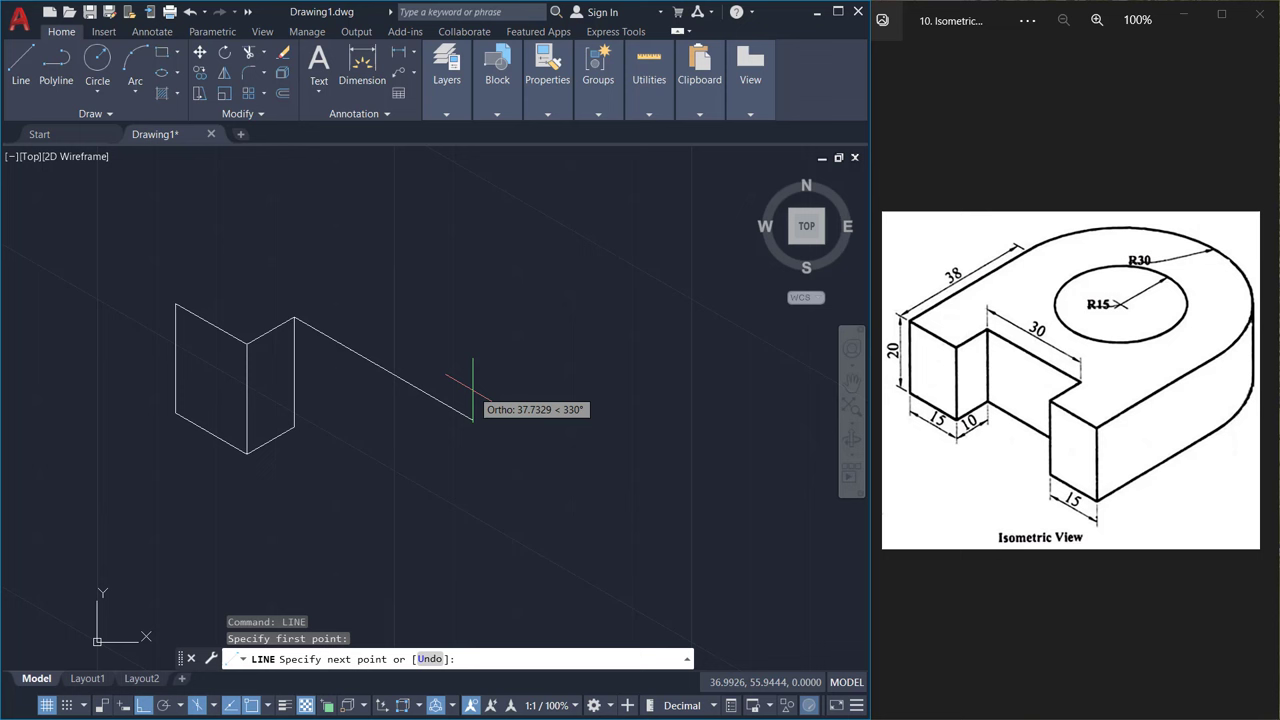
text(30)
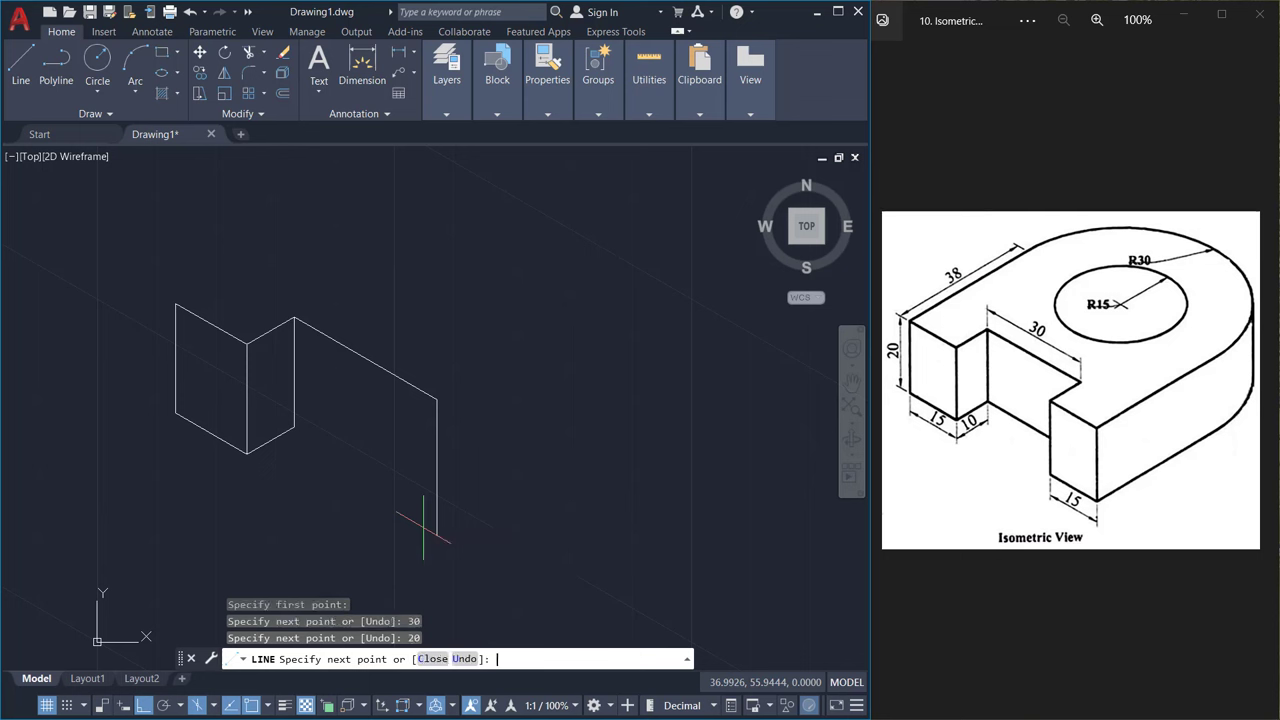
click(296, 428)
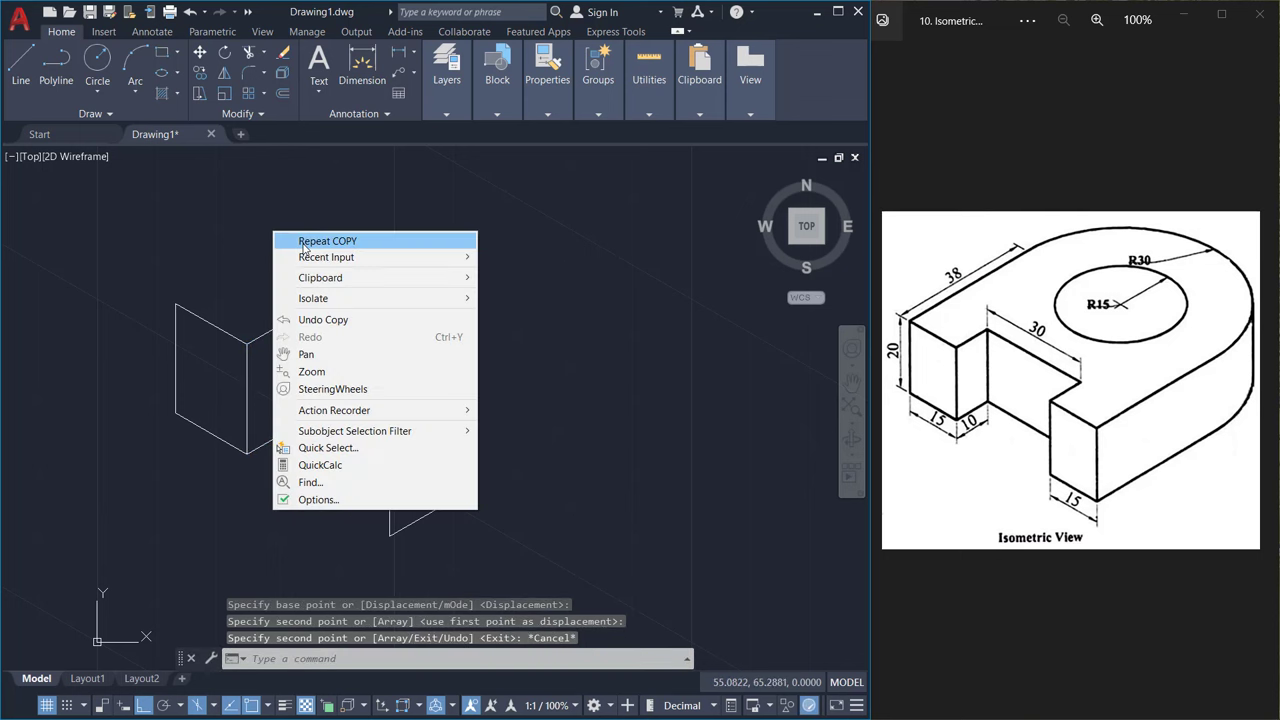
click(328, 240)
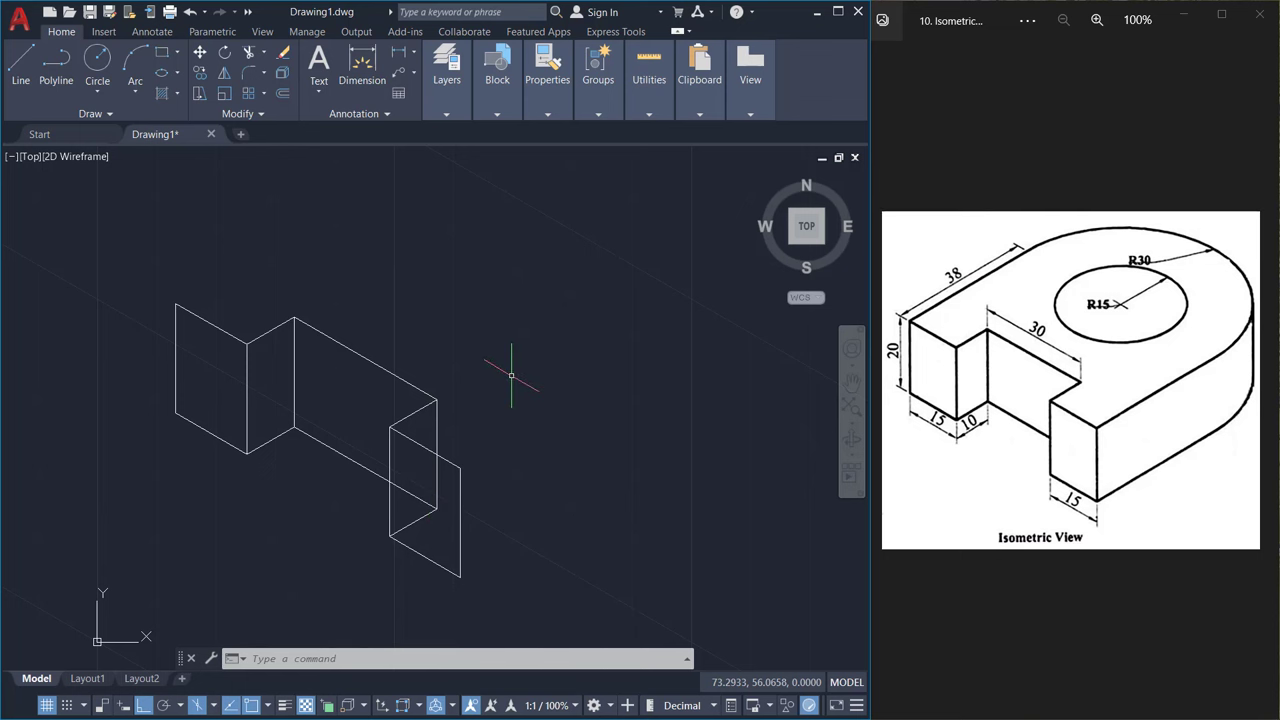
mouse_move(822, 332)
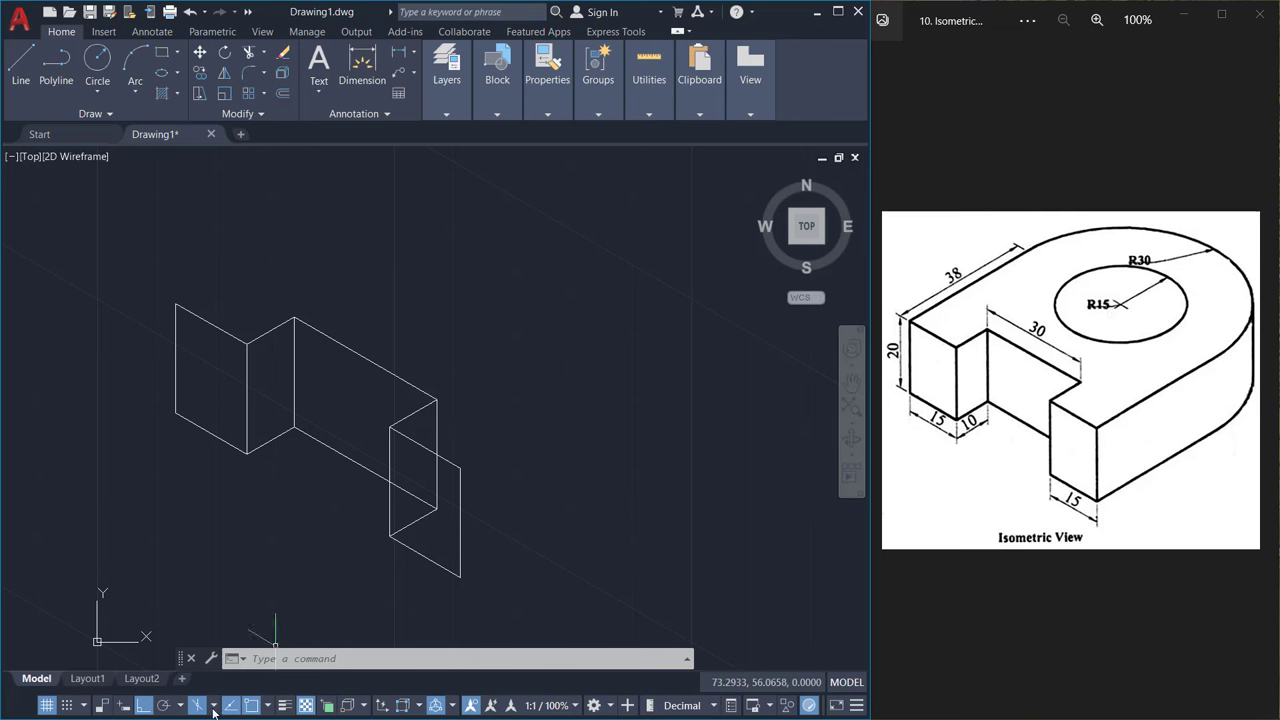
On the top isoplane, draw the 38 top edge and copy edges down for the lower step.
click(200, 704)
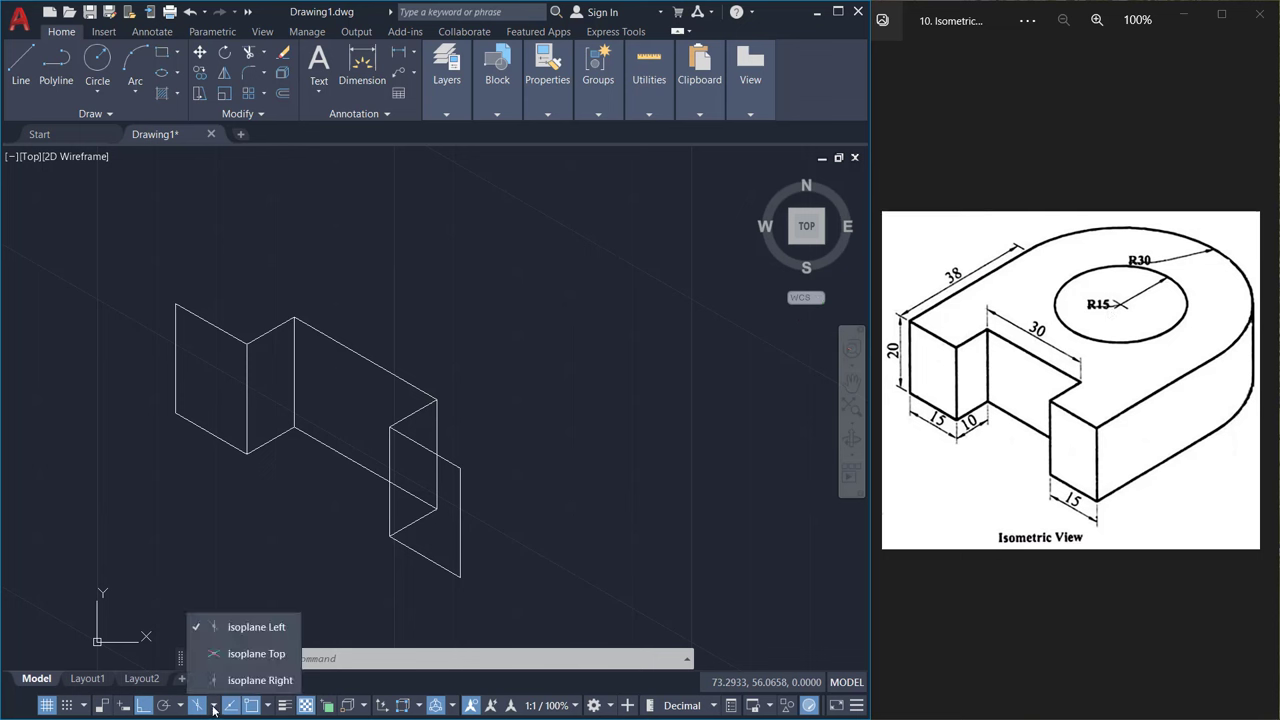
mouse_move(256, 652)
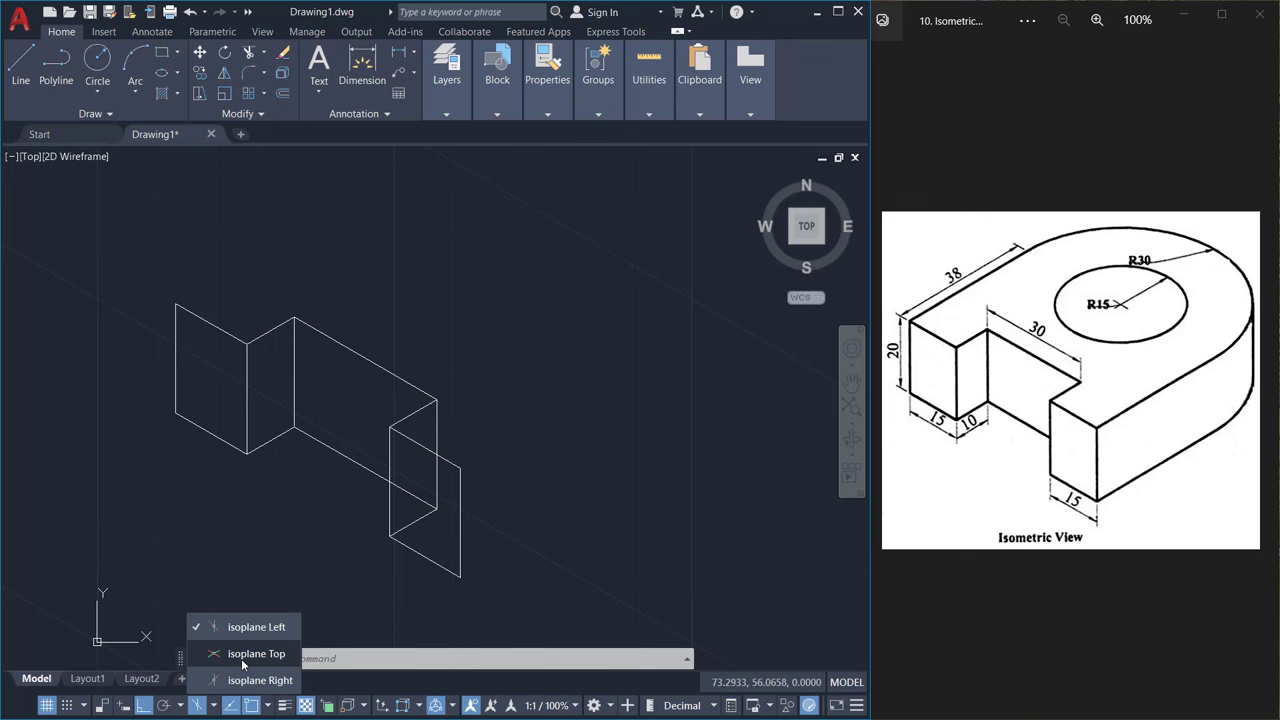
click(20, 80)
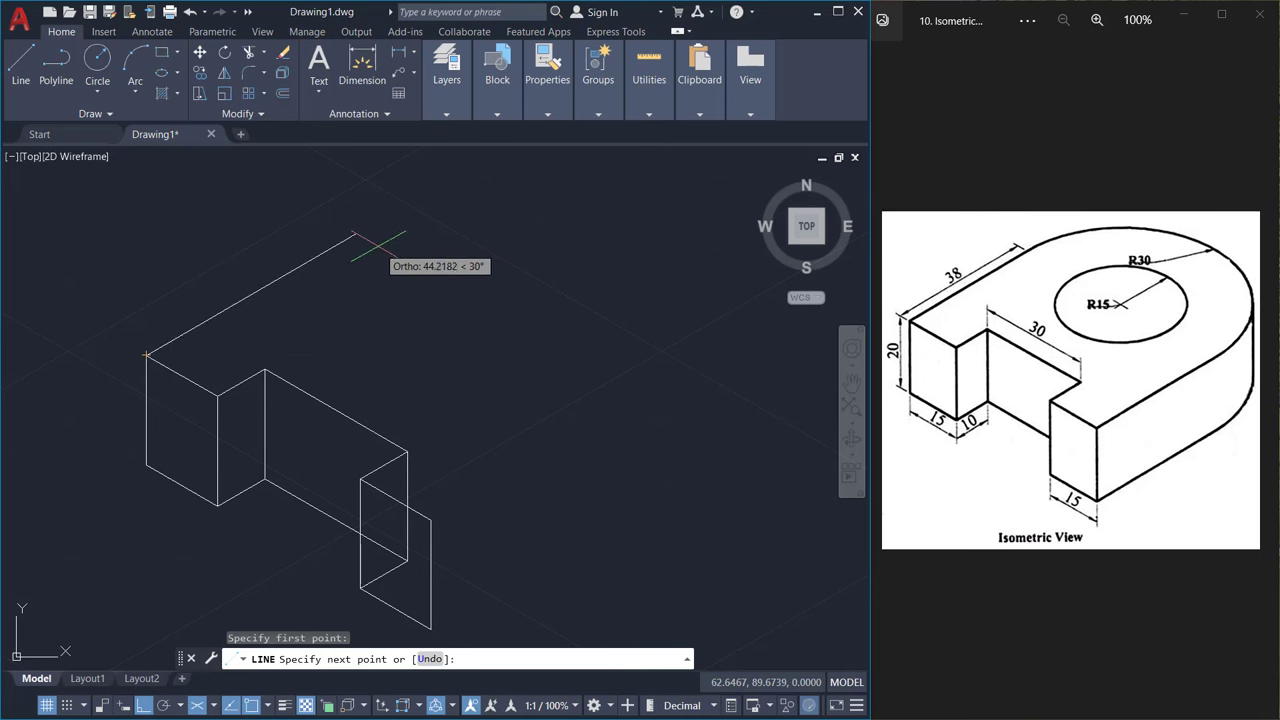
text(38)
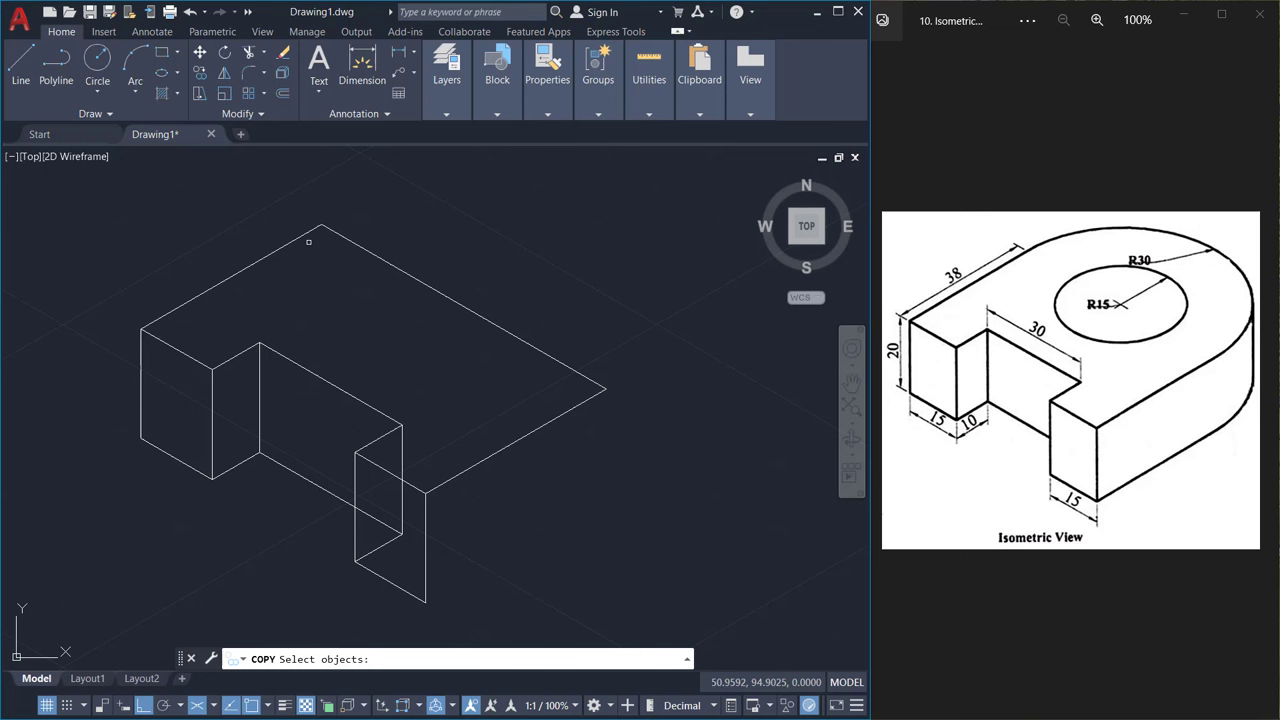
click(428, 492)
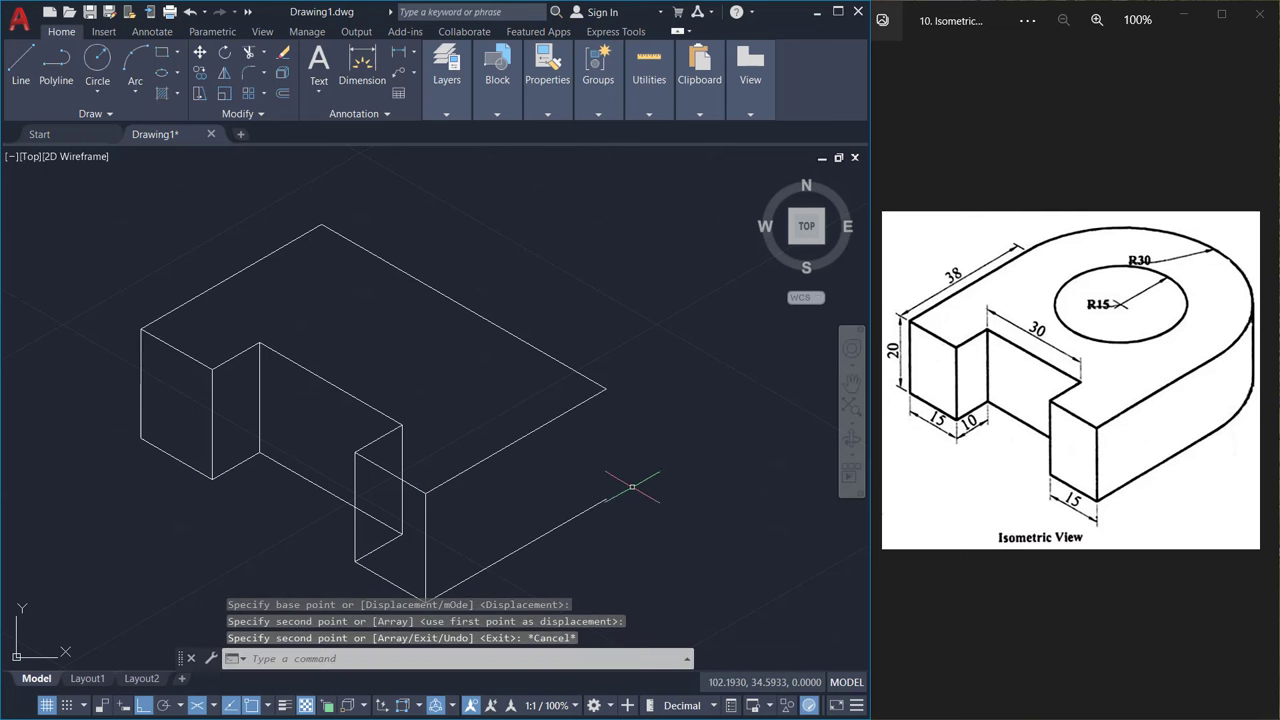
mouse_move(164, 160)
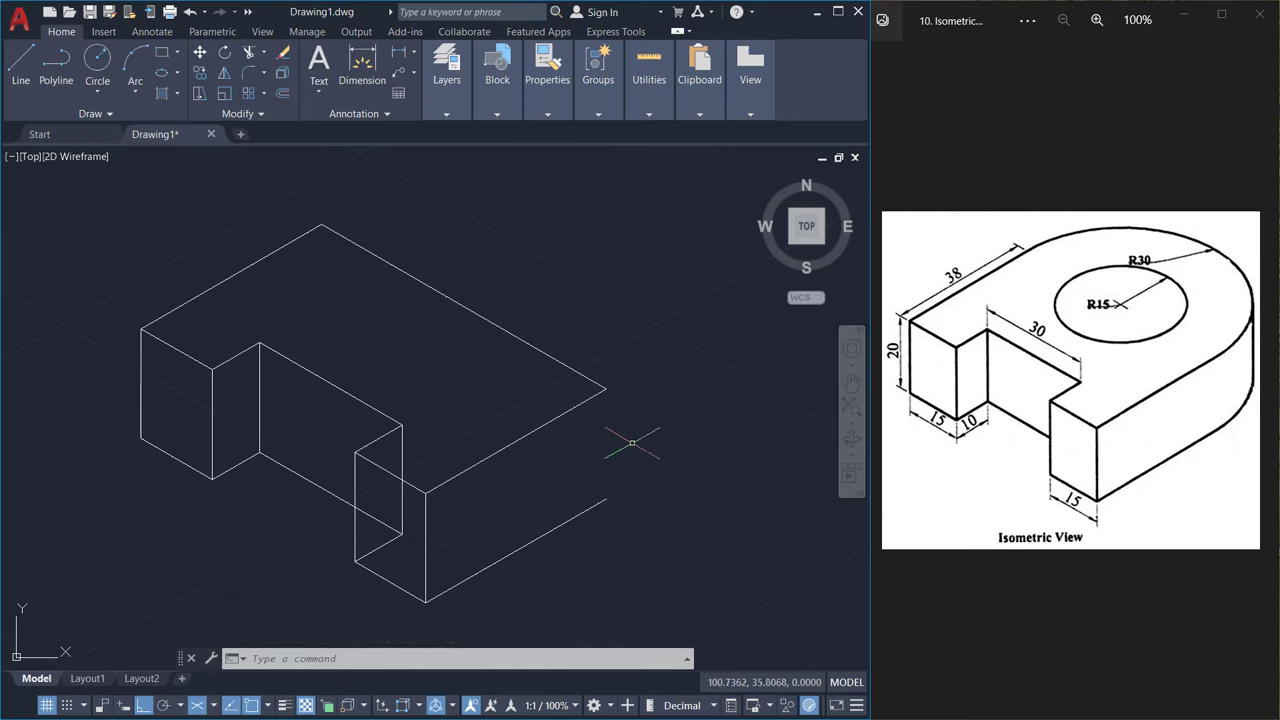
mouse_move(644, 492)
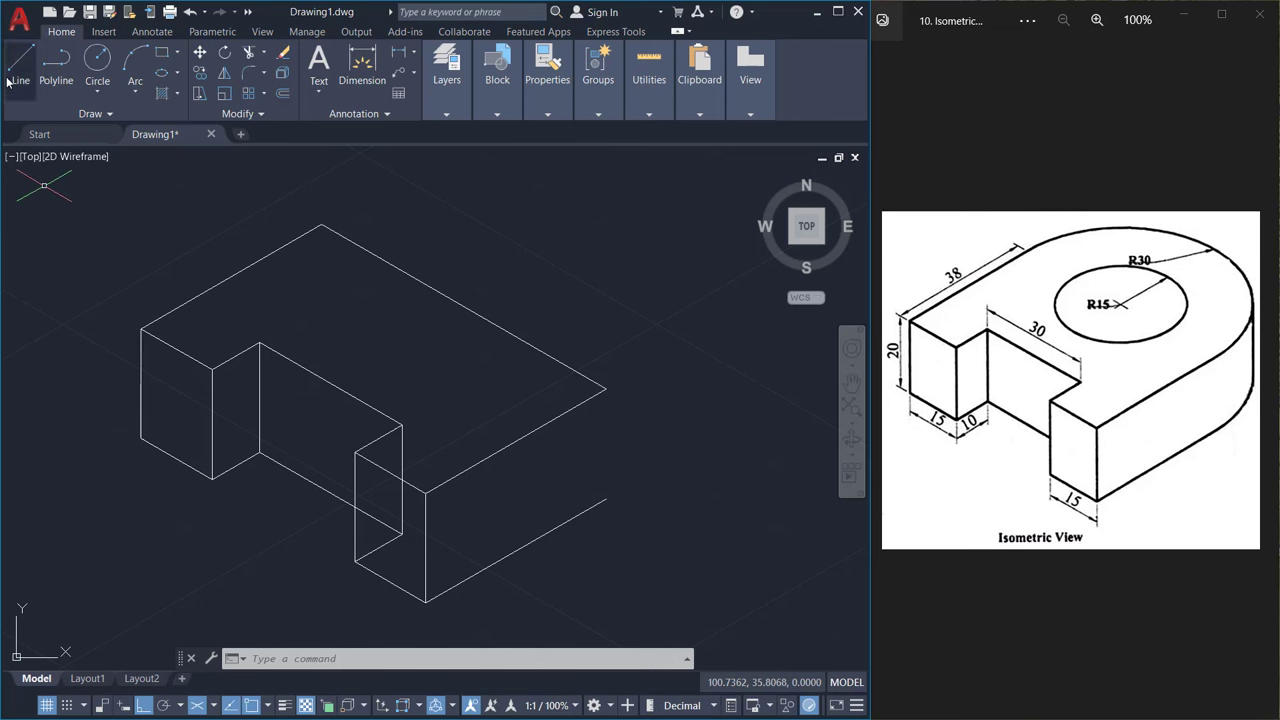
click(20, 64)
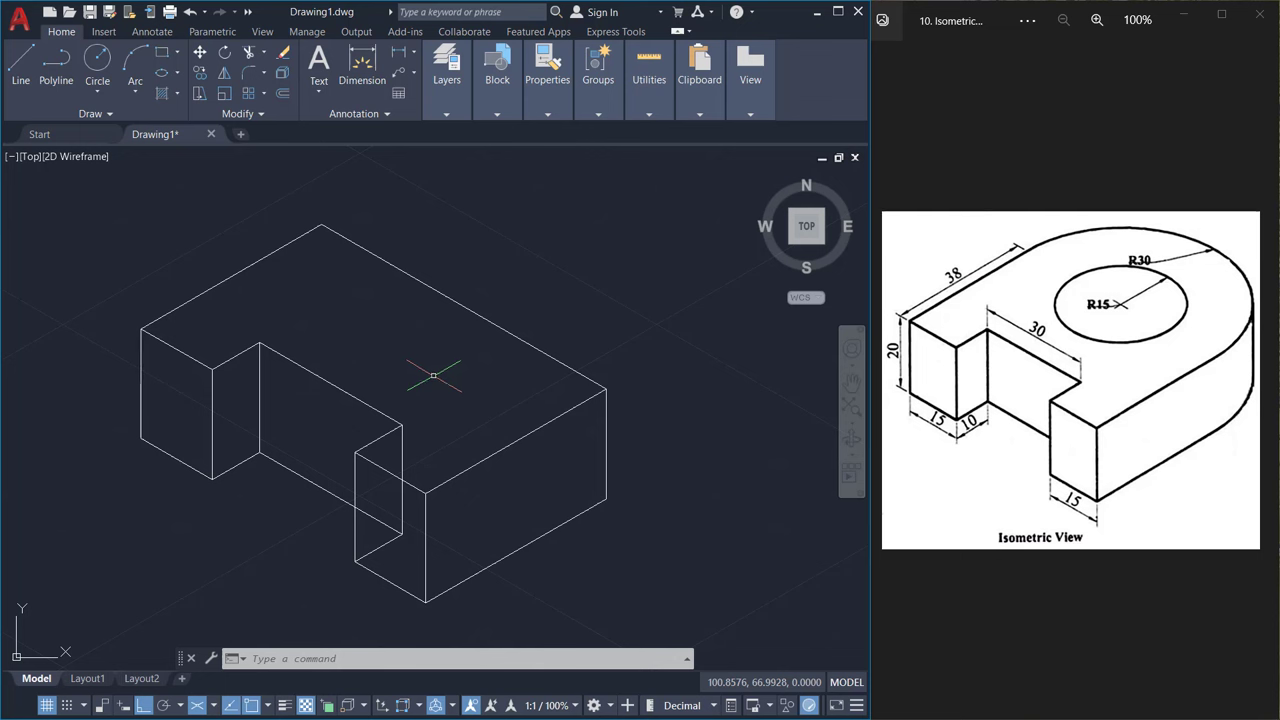
Draw concentric R30 and R15 isocircles on the top face using Ellipse Axis, End.
click(178, 76)
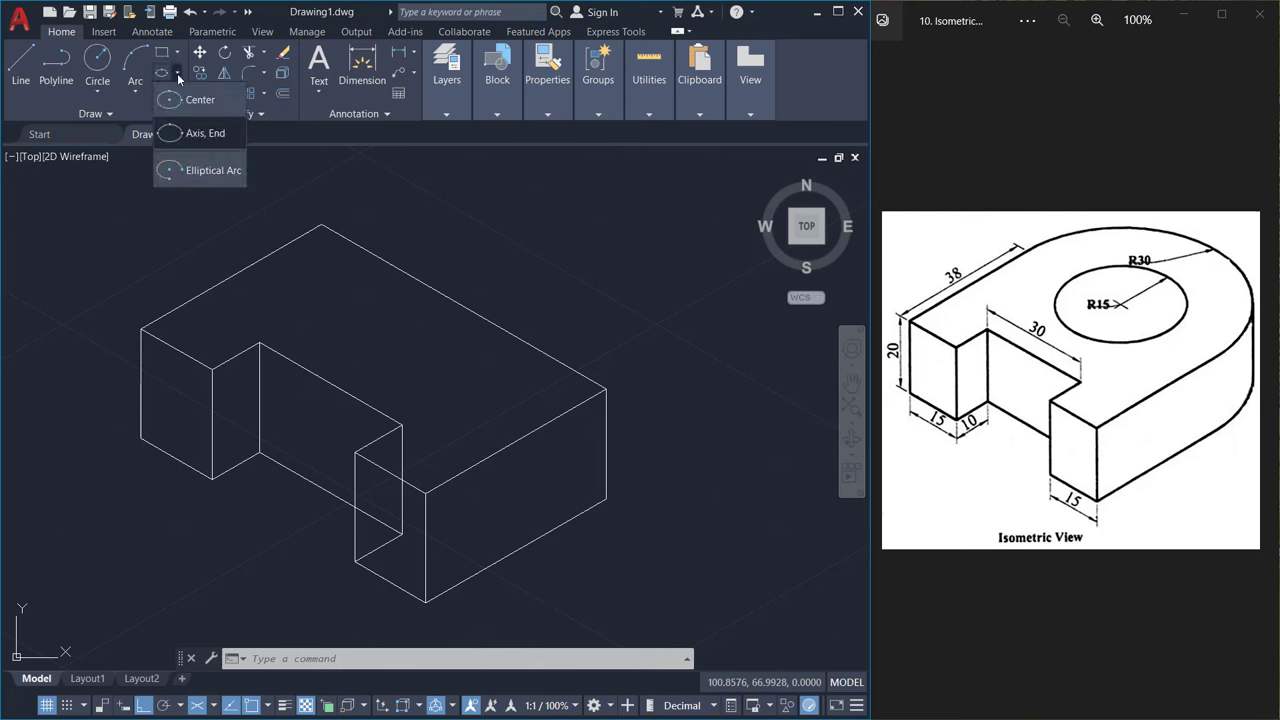
mouse_move(186, 132)
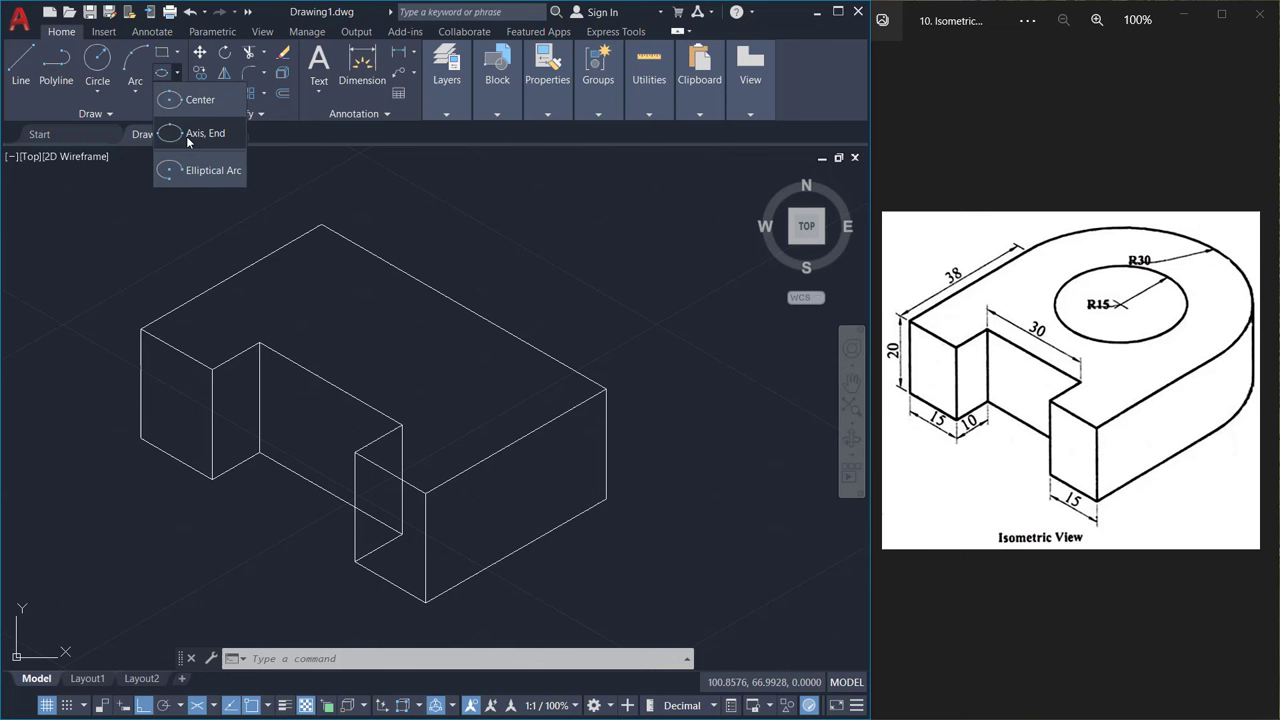
click(204, 132)
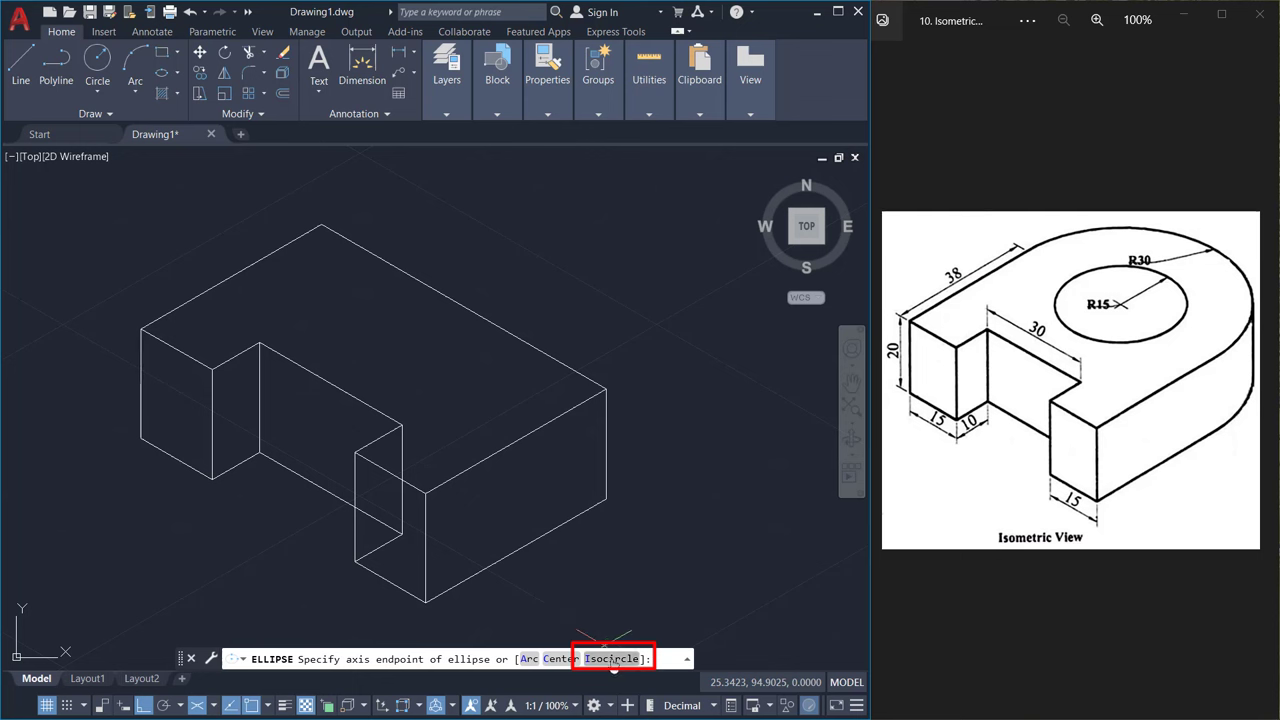
mouse_move(200, 704)
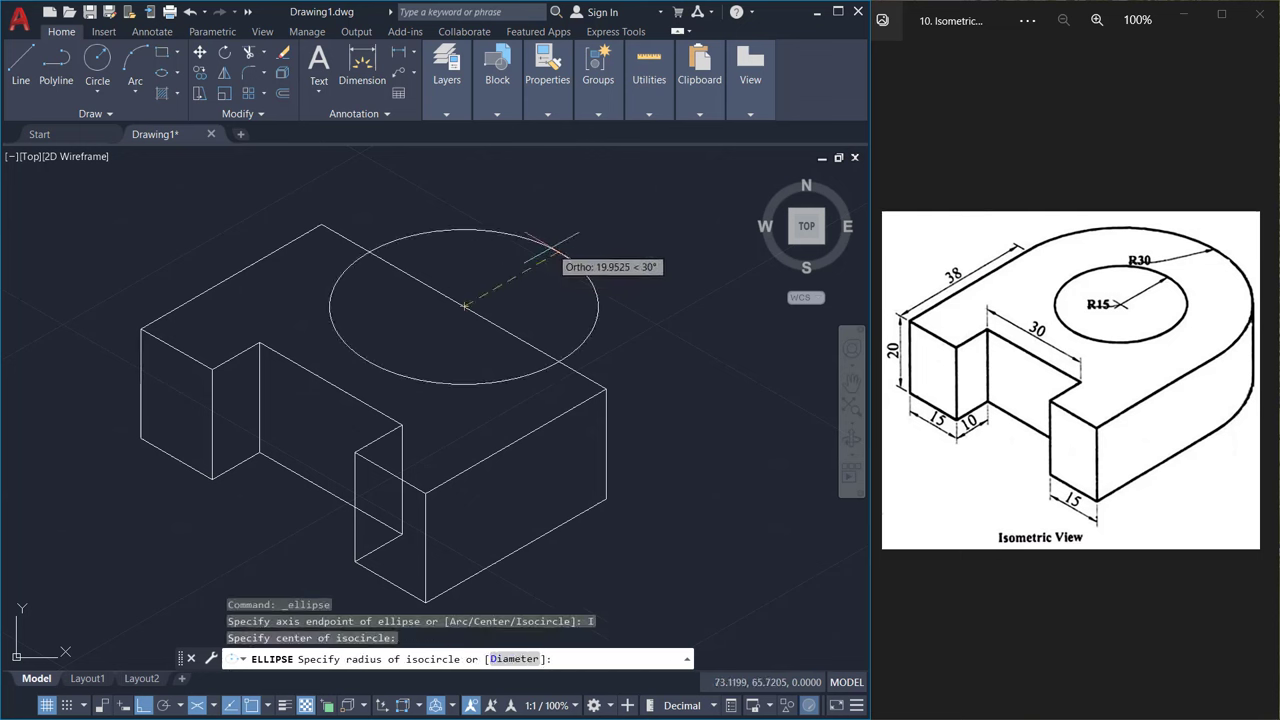
text(3)
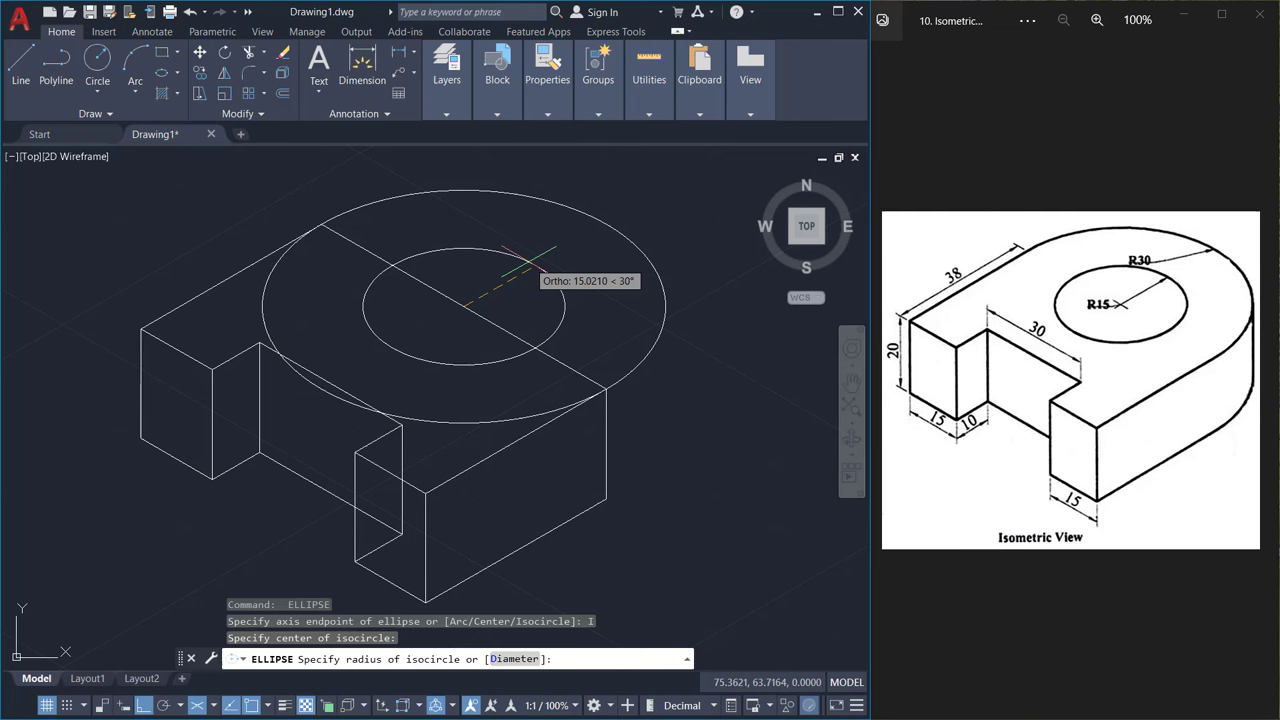
text(15)
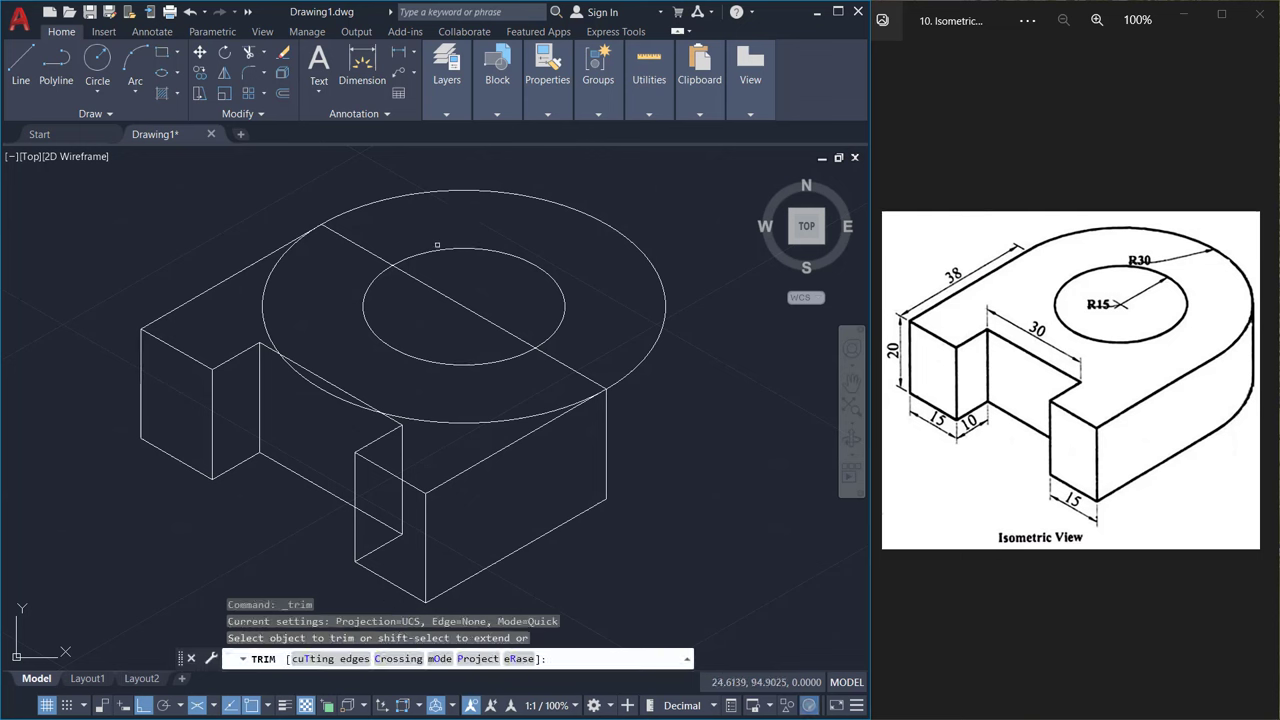
Trim the R30 isocircle to the rounded end arc and erase the leftover line.
click(316, 384)
text(E)
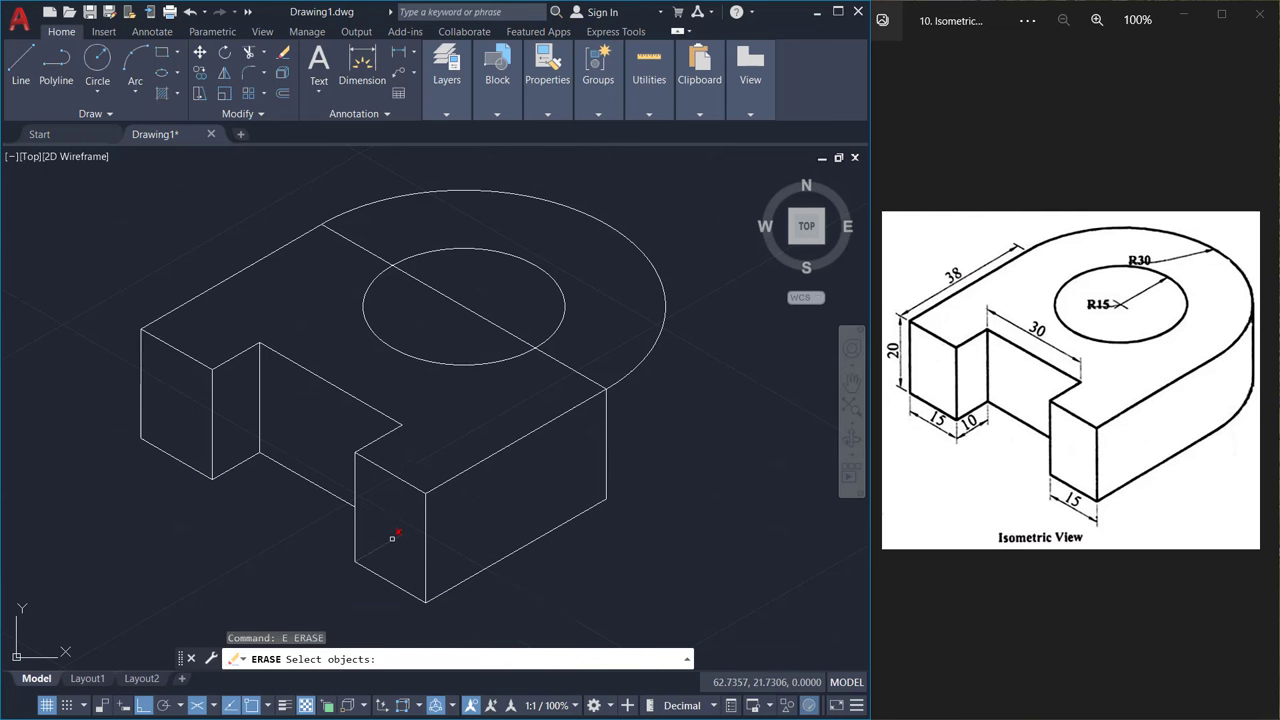
click(584, 376)
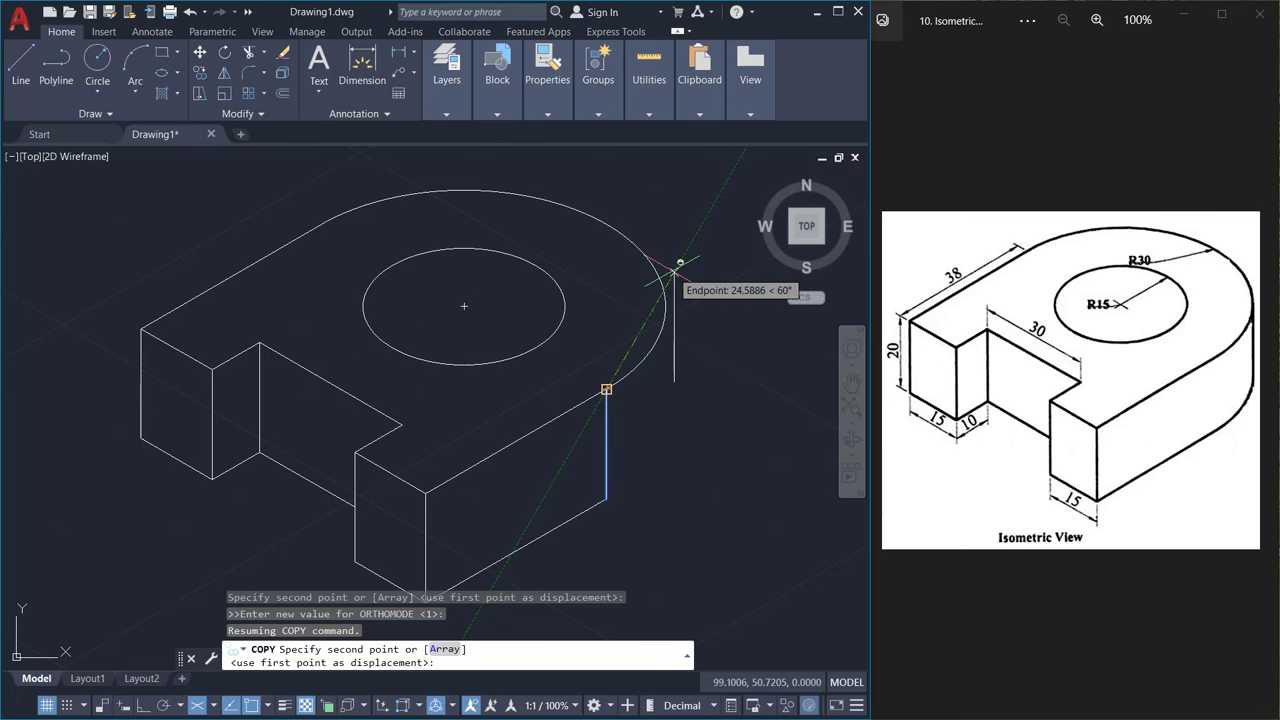
Copy the arc down with a snap override and add the tangent vertical edge at its side.
right_click(680, 264)
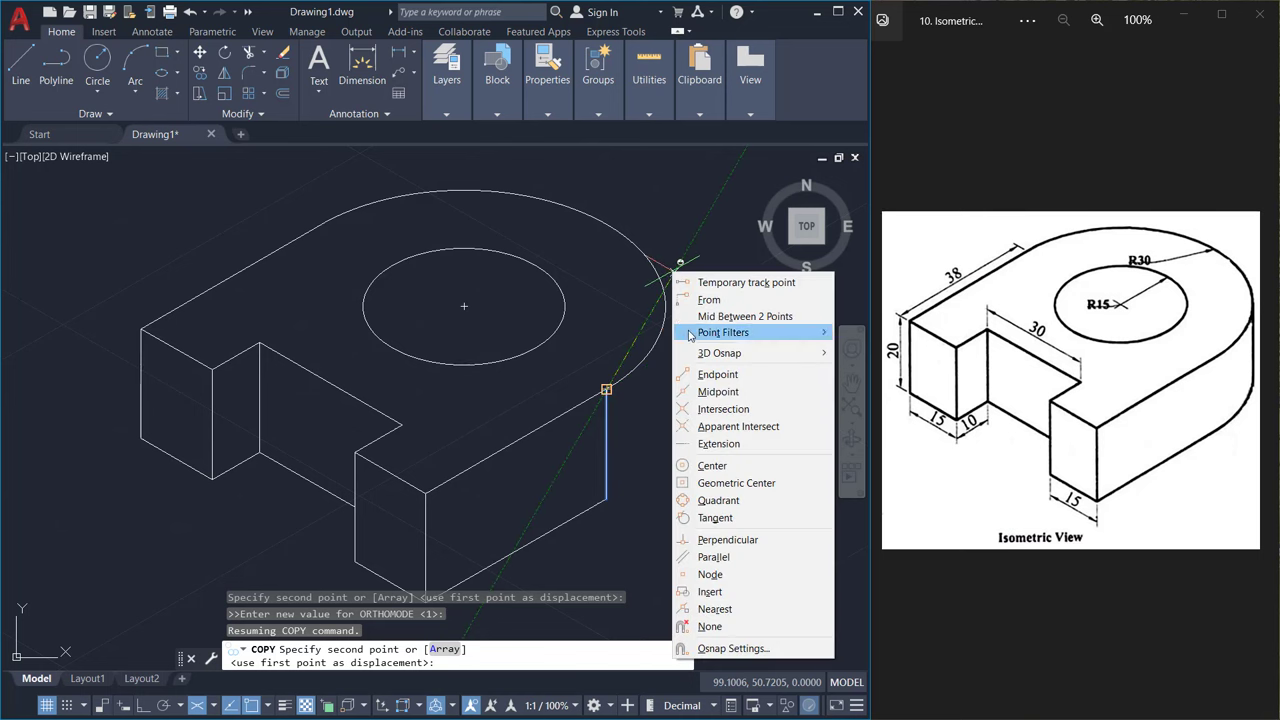
click(718, 500)
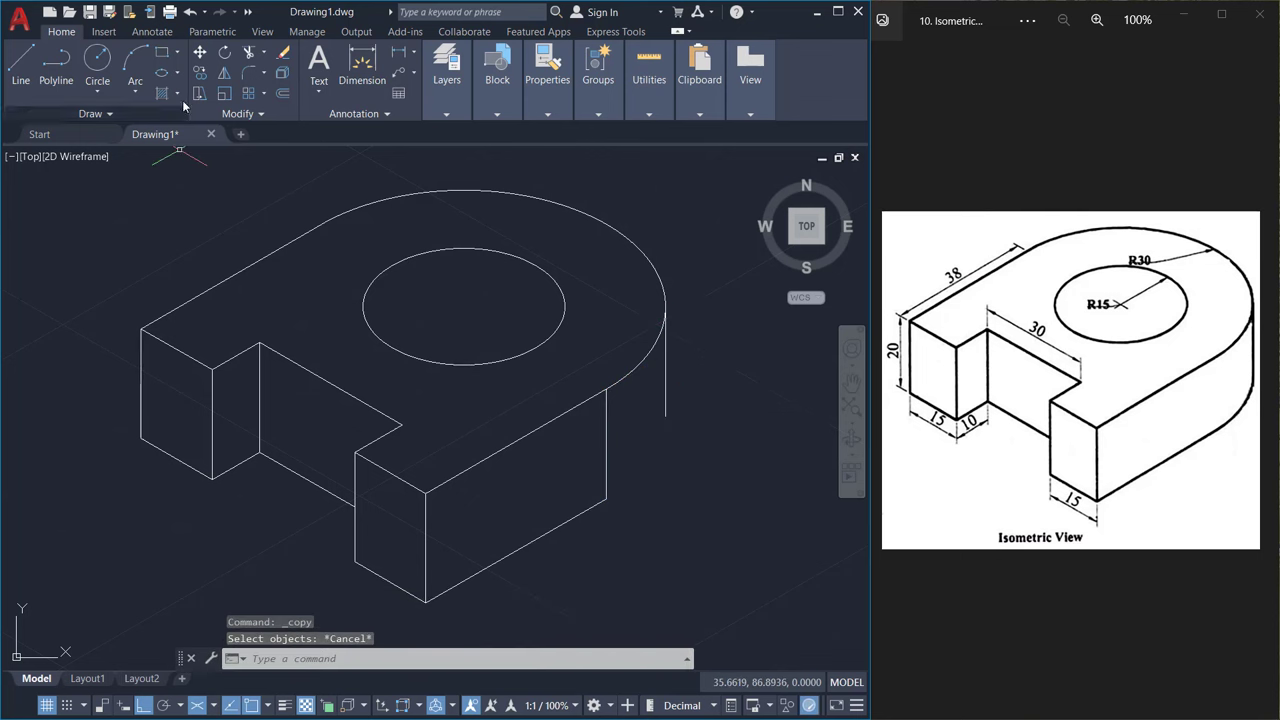
click(628, 400)
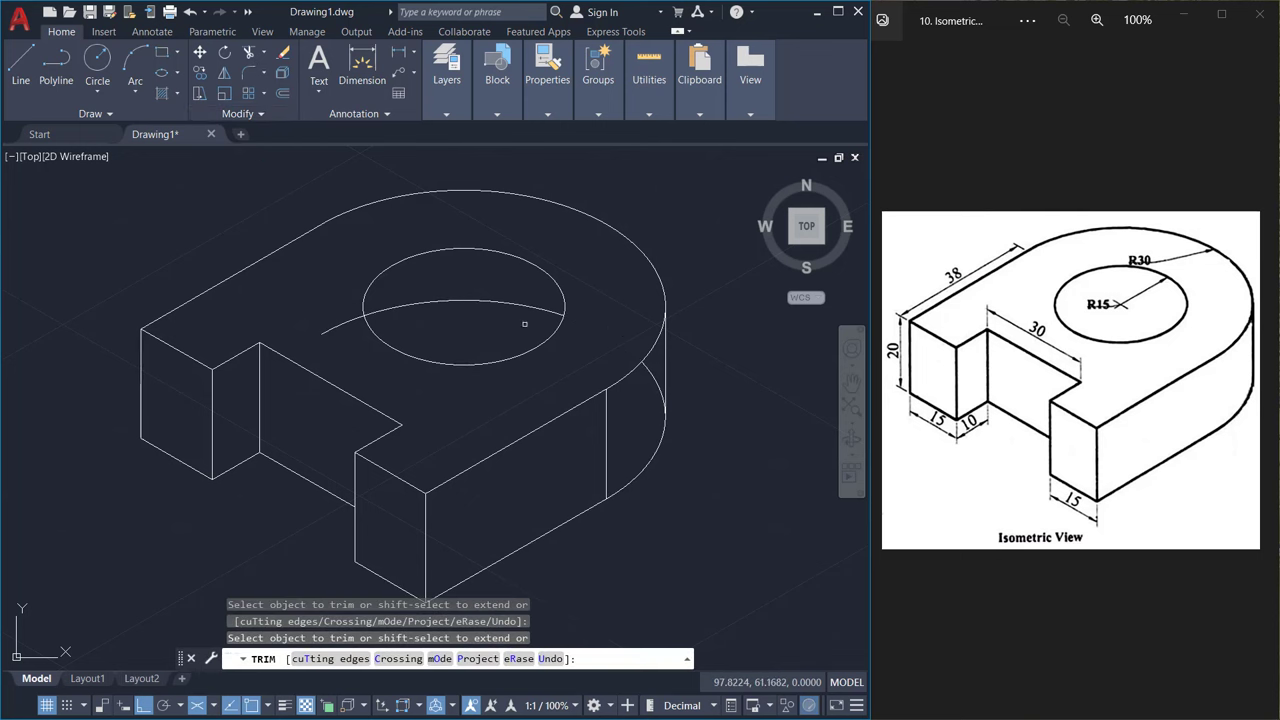
Trim away the hidden portion of the lower arc for a clean round-end outline.
click(660, 384)
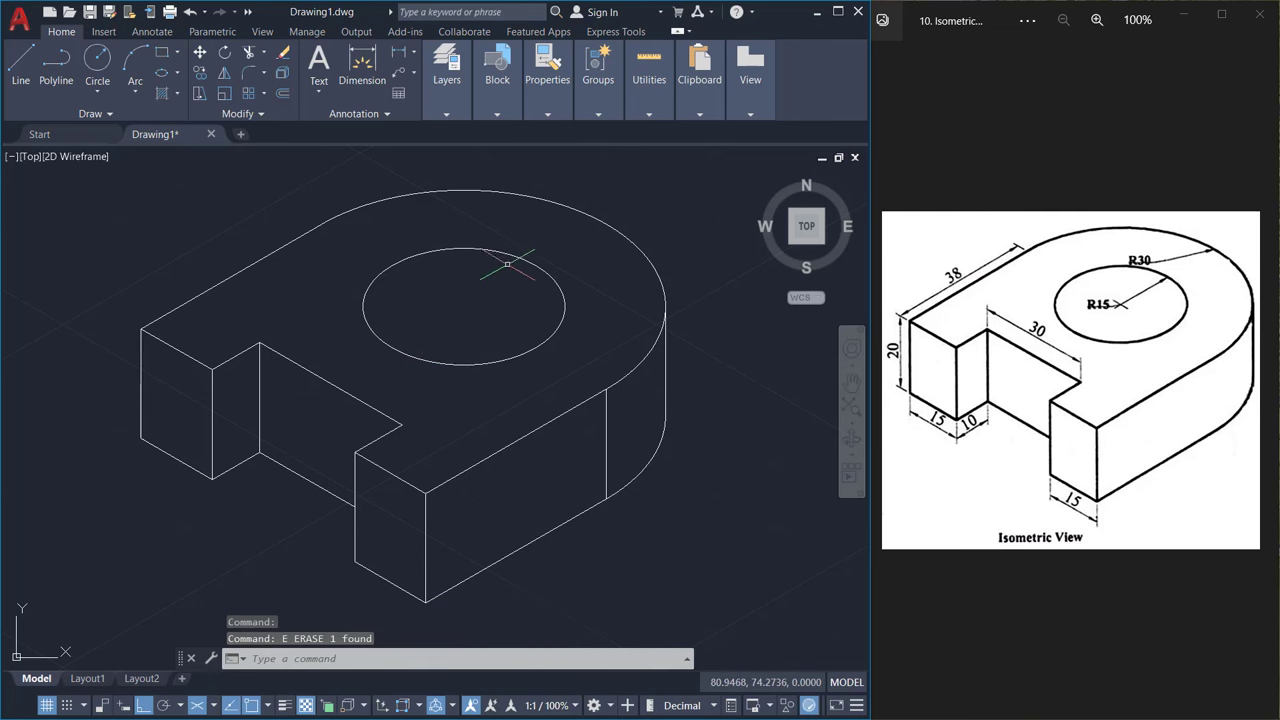
mouse_move(686, 328)
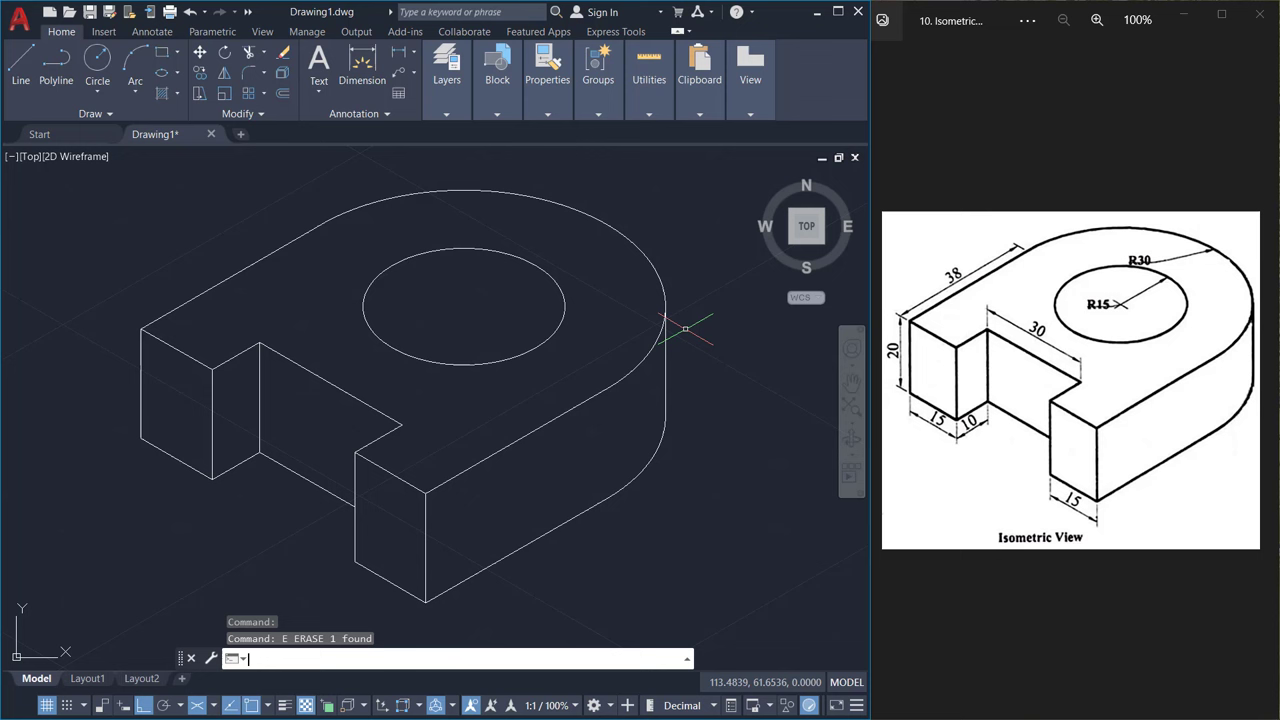